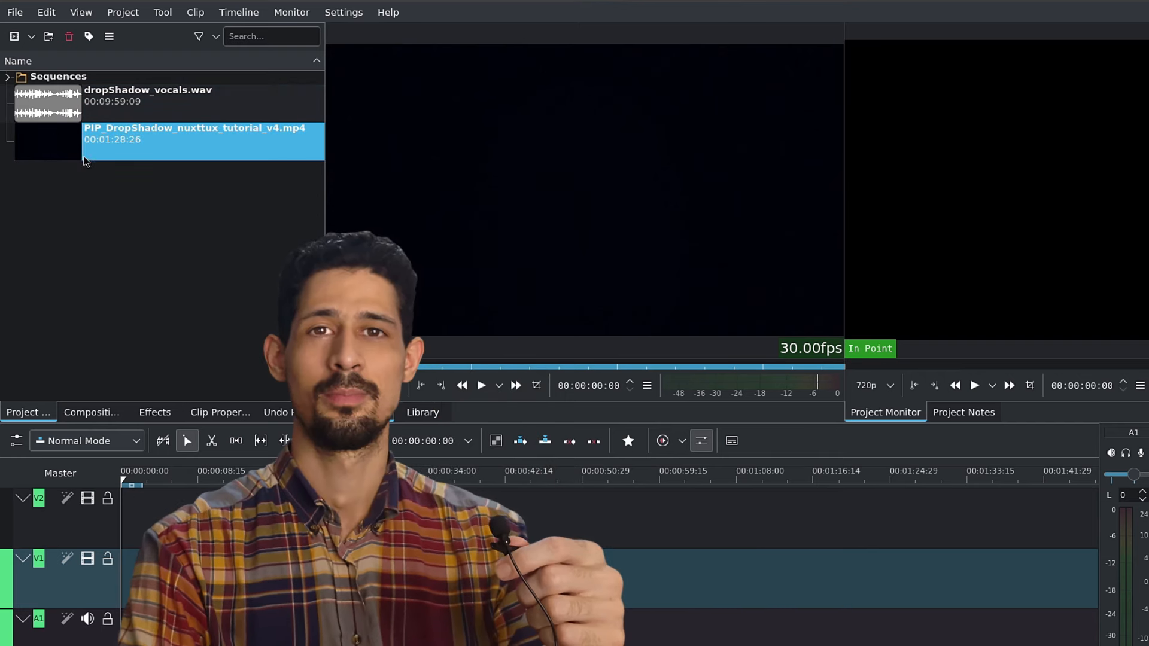
{"action": "mouse_move", "coordinate": [96, 174]}
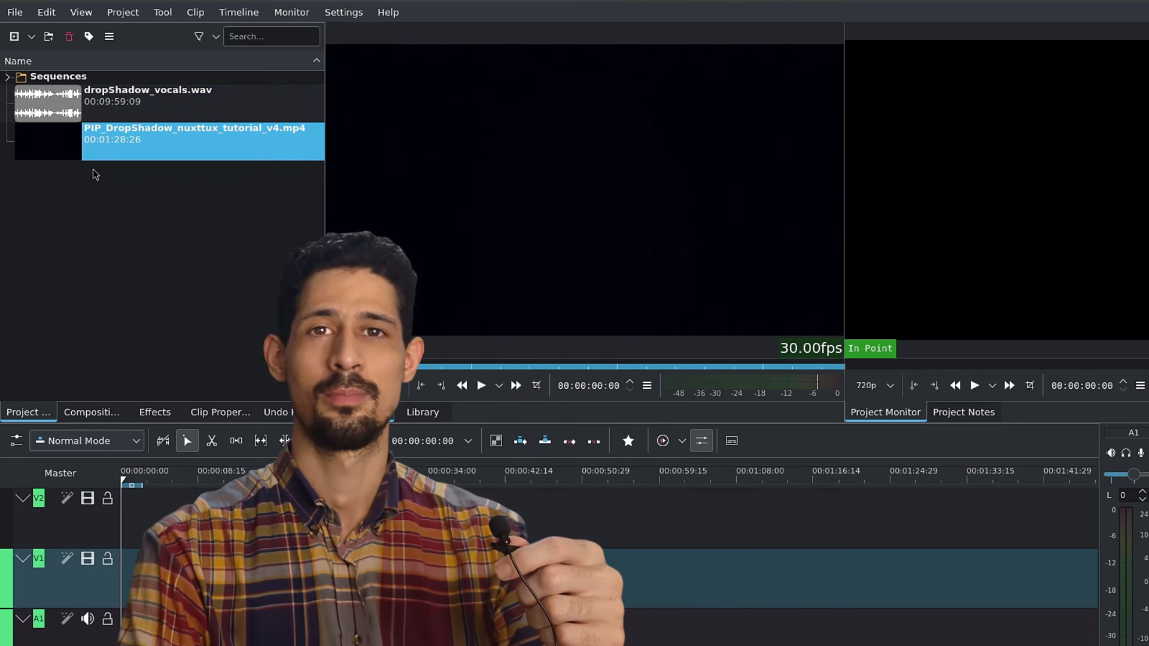
{"action": "mouse_move", "coordinate": [100, 202]}
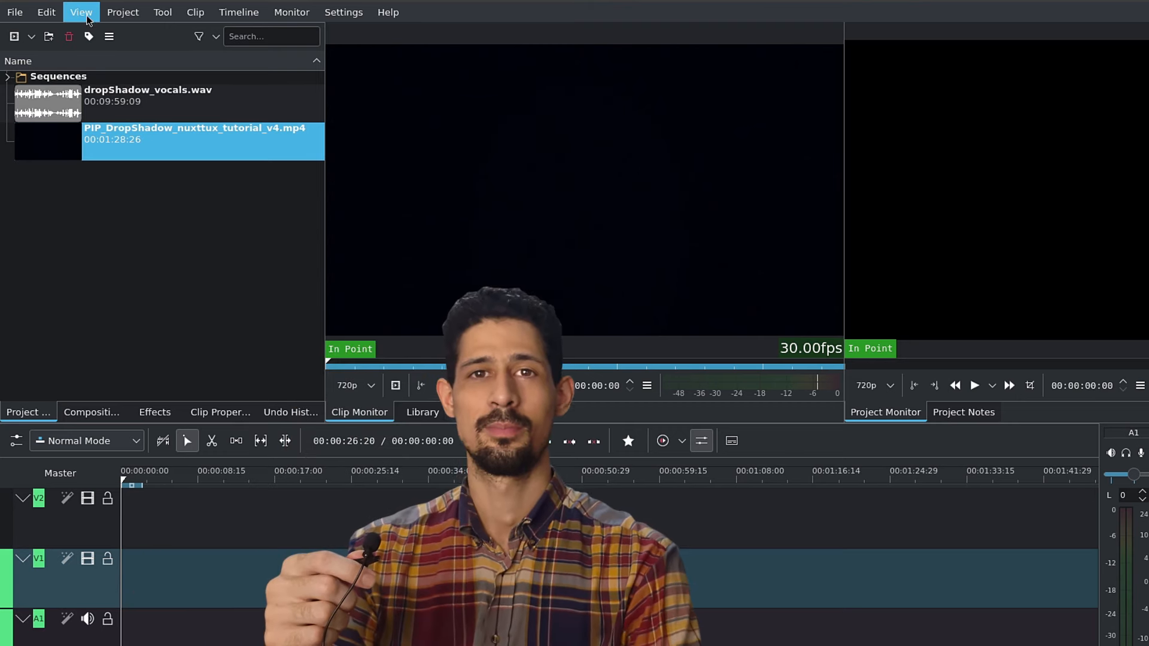
Show the Speech Editor panel from the View menu and bring it to the front.
{"action": "left_click", "coordinate": [80, 12]}
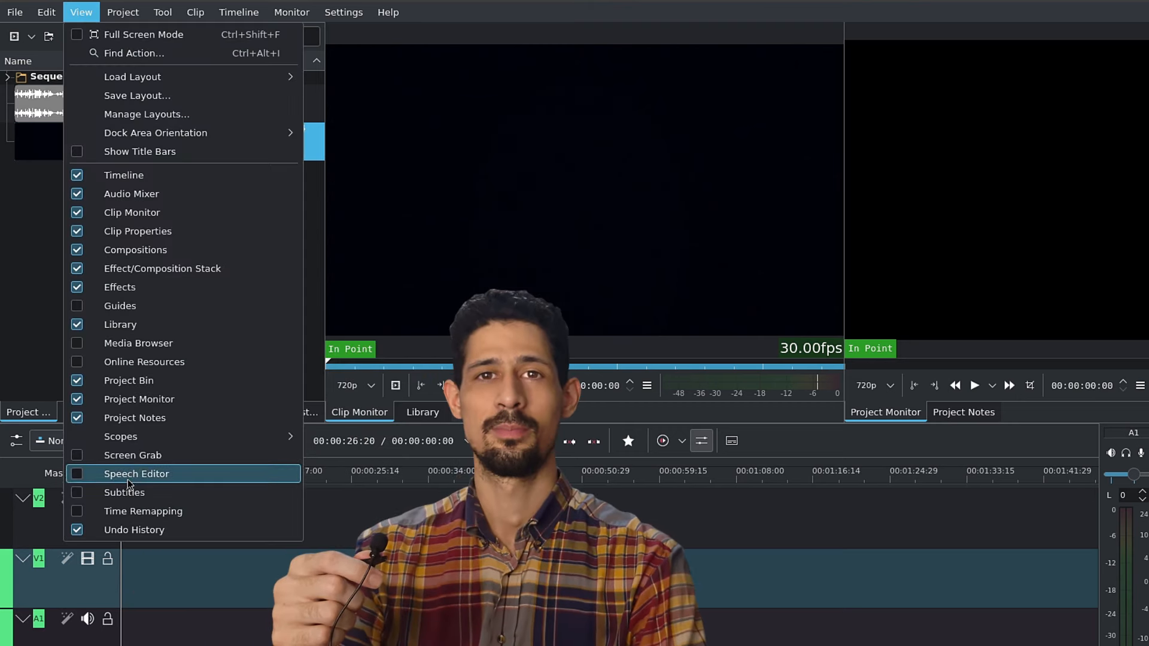
{"action": "left_click", "coordinate": [137, 473]}
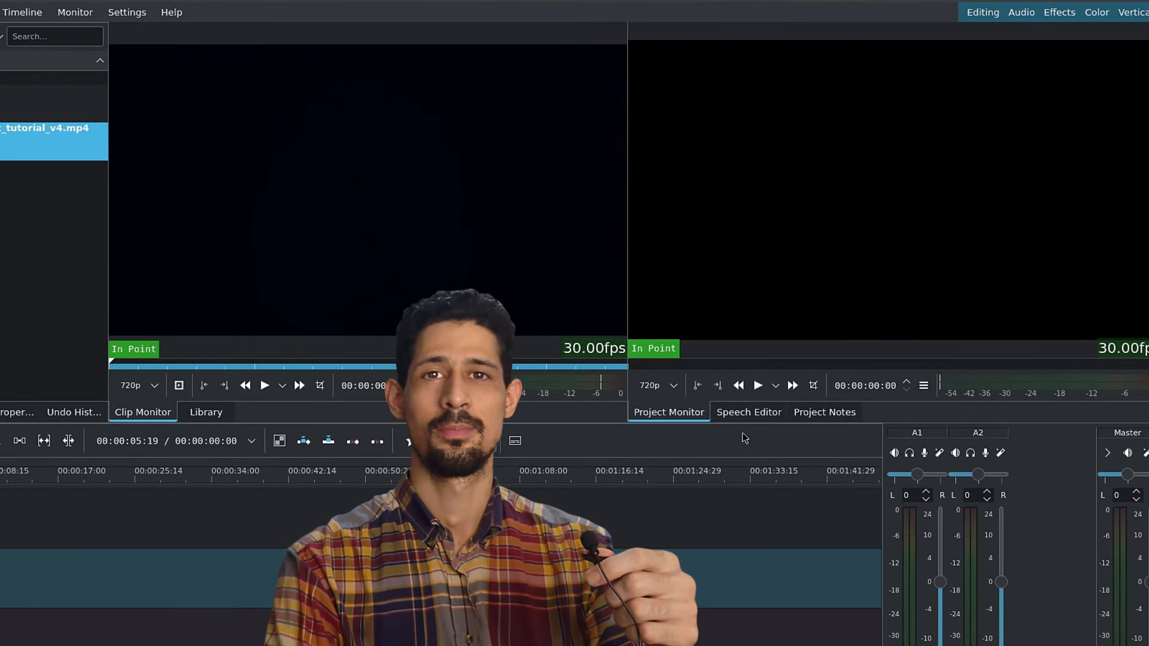
{"action": "left_click", "coordinate": [749, 412]}
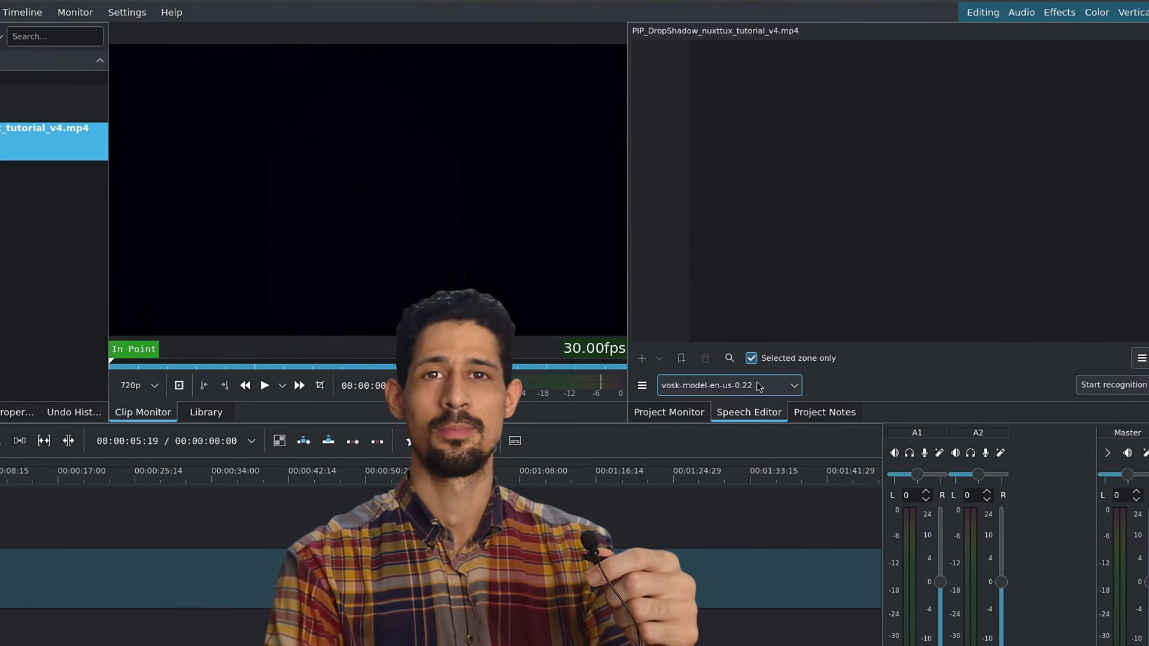
Keep the vosk-model-en-us-0.22 model and go to Configure Speech Recognition.
{"action": "left_click", "coordinate": [728, 385]}
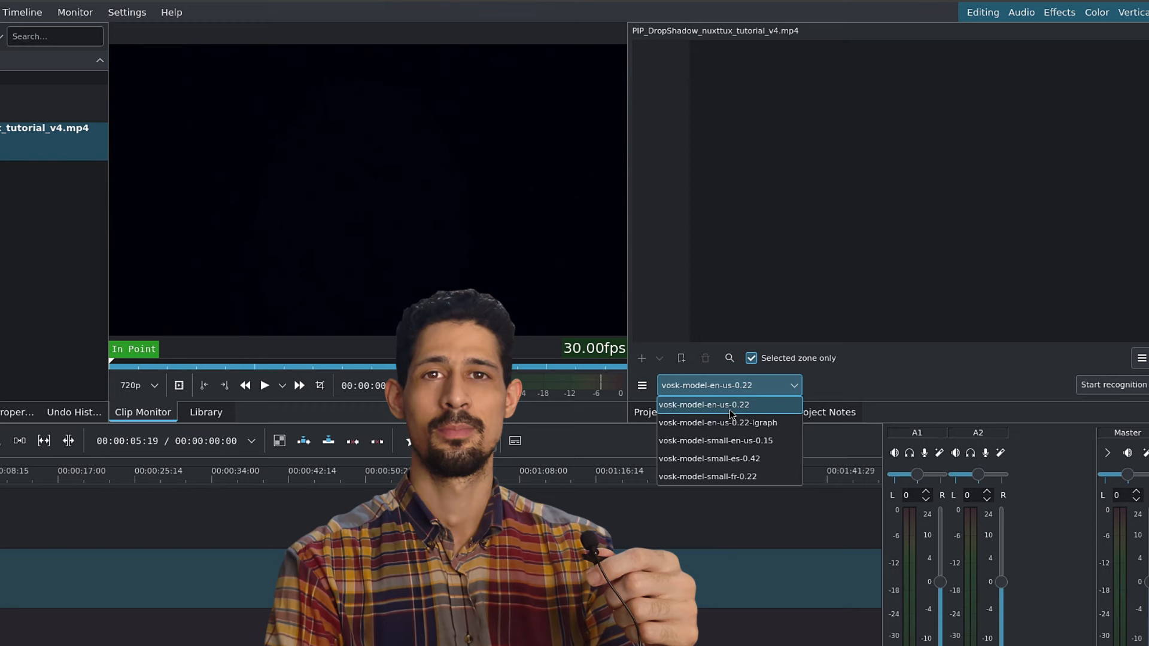
{"action": "left_click", "coordinate": [704, 405]}
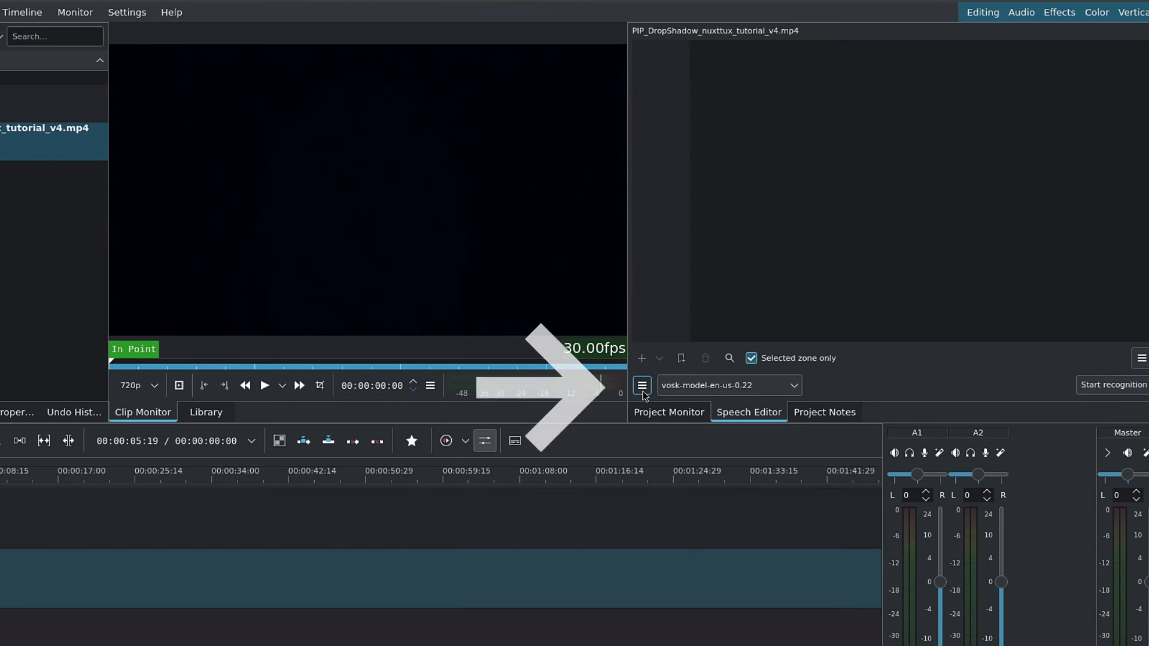
{"action": "left_click", "coordinate": [641, 385]}
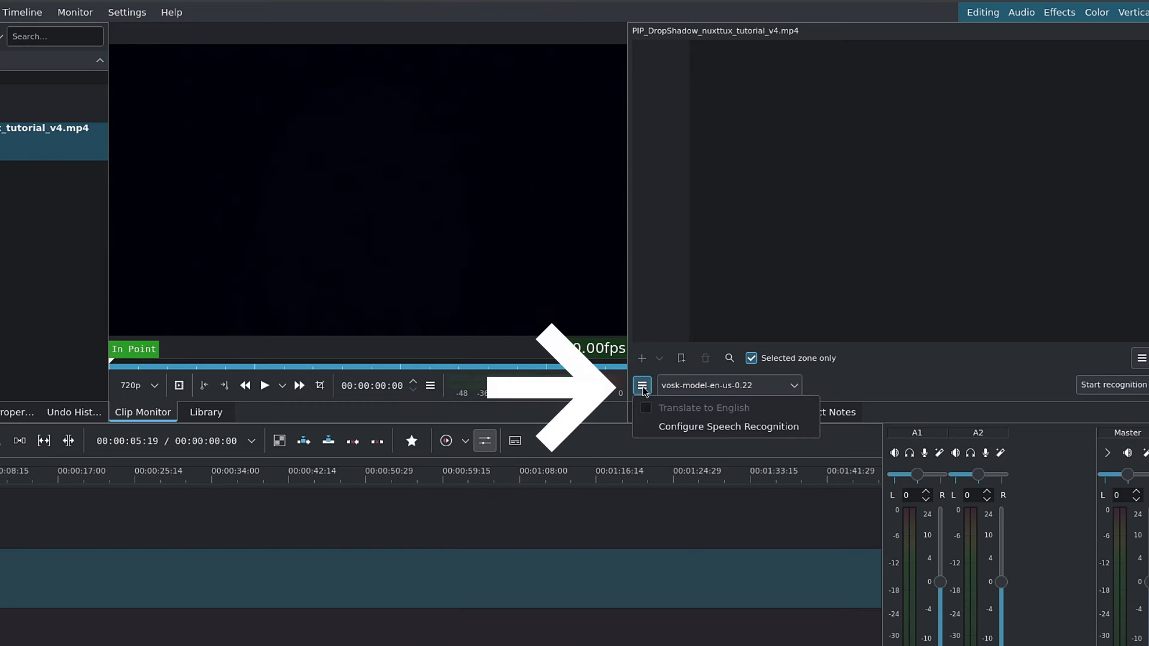
{"action": "left_click", "coordinate": [727, 427]}
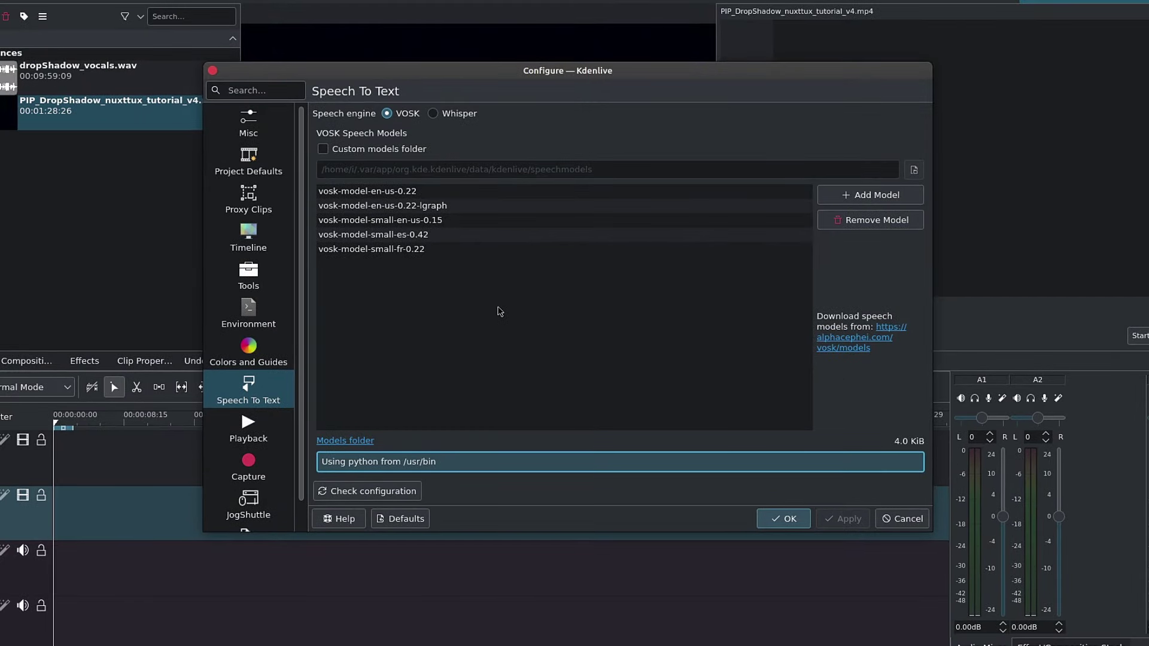
{"action": "mouse_move", "coordinate": [731, 352]}
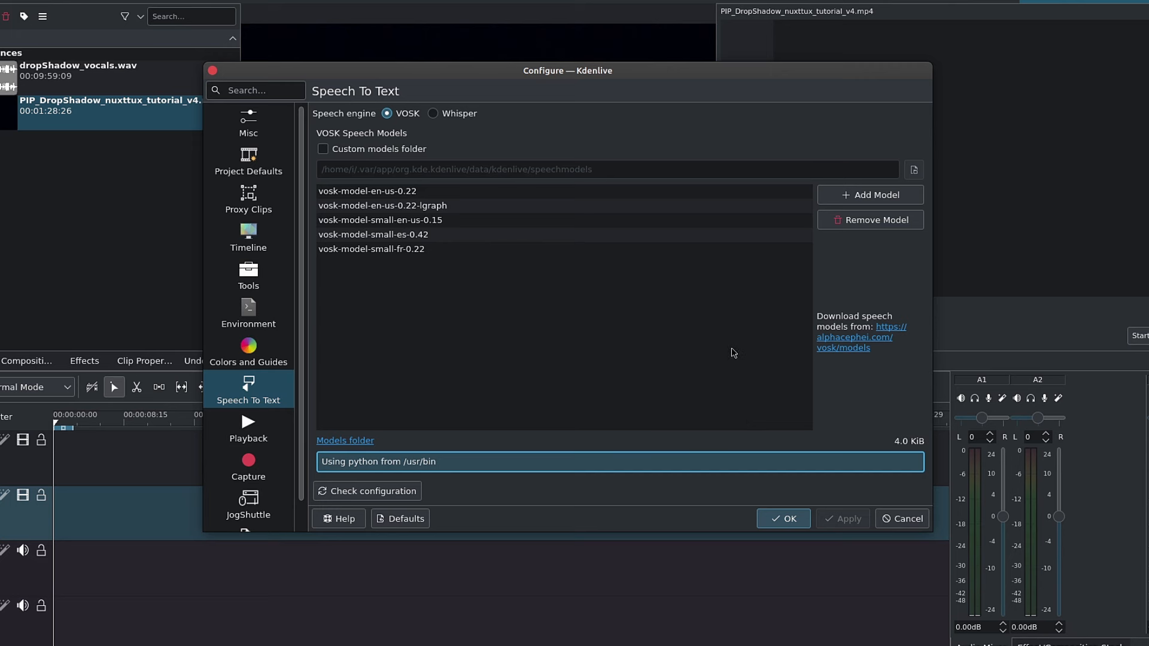
{"action": "mouse_move", "coordinate": [868, 345]}
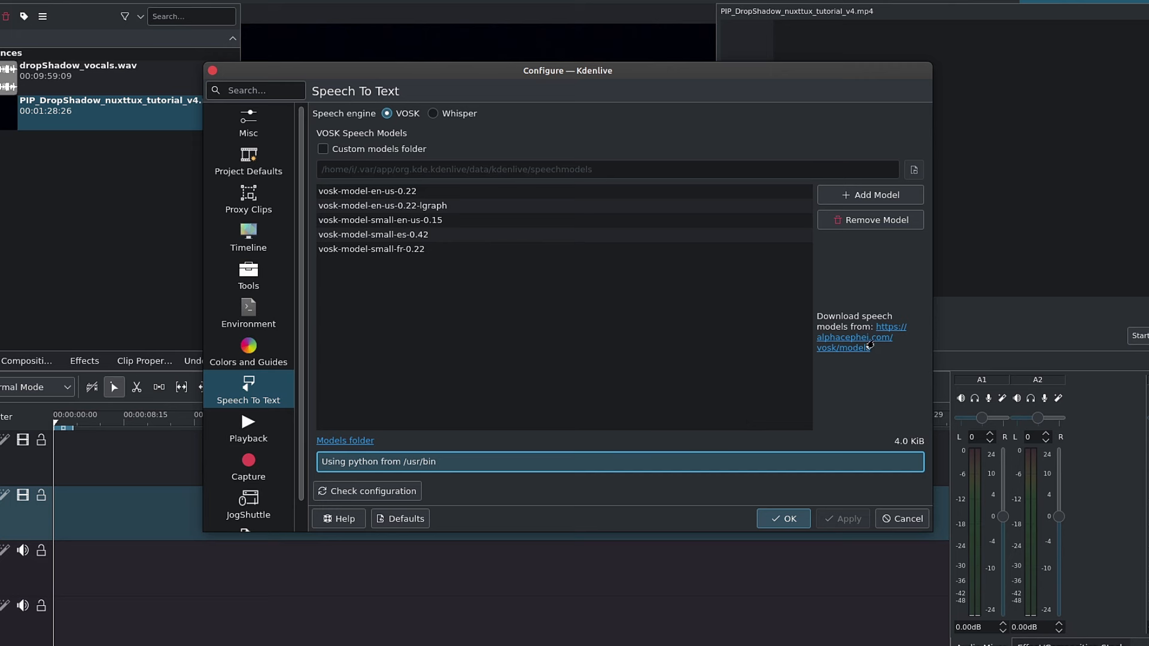
{"action": "mouse_move", "coordinate": [848, 395]}
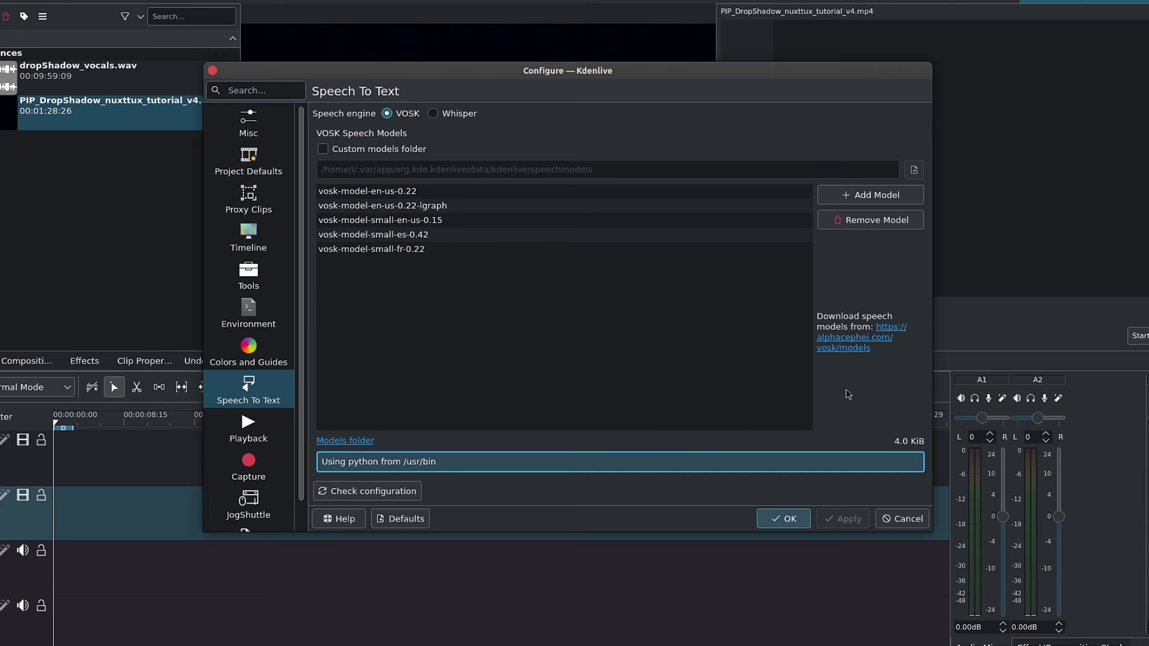
{"action": "mouse_move", "coordinate": [906, 519]}
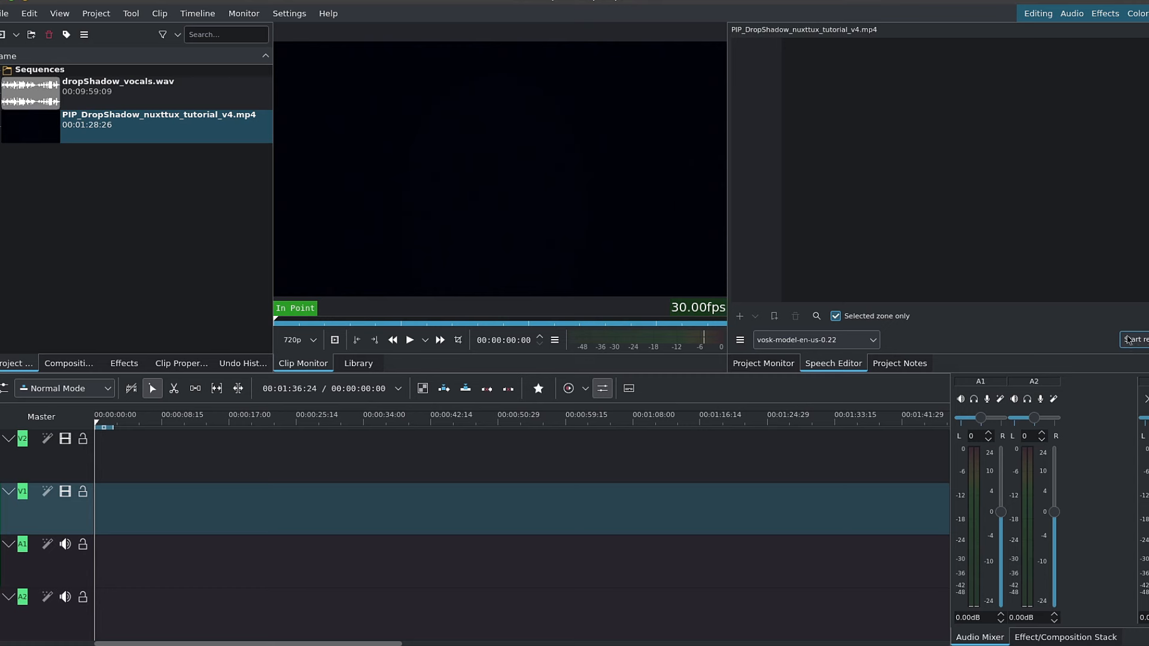
Start recognition on the tutorial clip and dismiss the status message while it transcribes.
{"action": "left_click", "coordinate": [161, 119]}
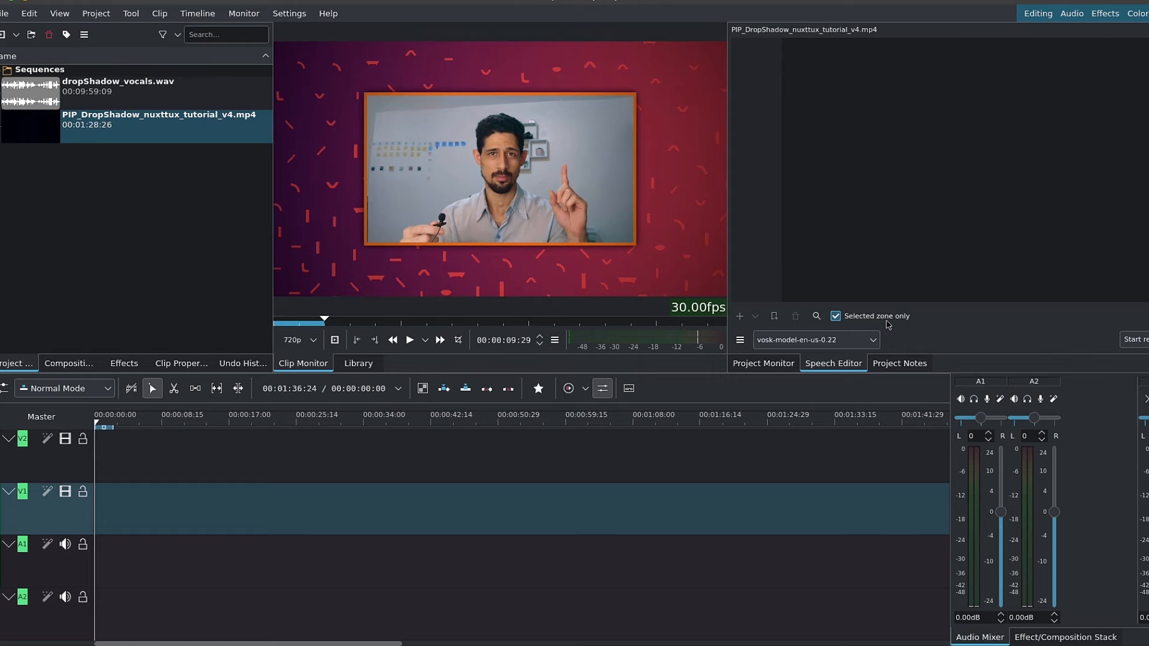
{"action": "left_click", "coordinate": [1112, 352]}
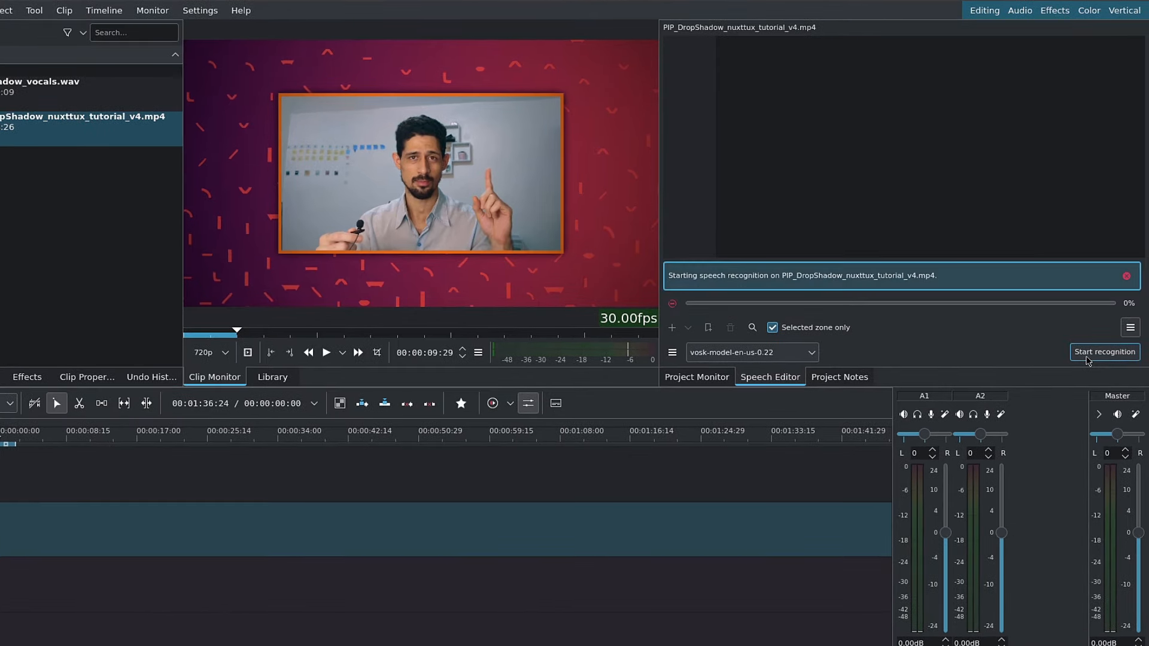
{"action": "left_click", "coordinate": [1126, 276]}
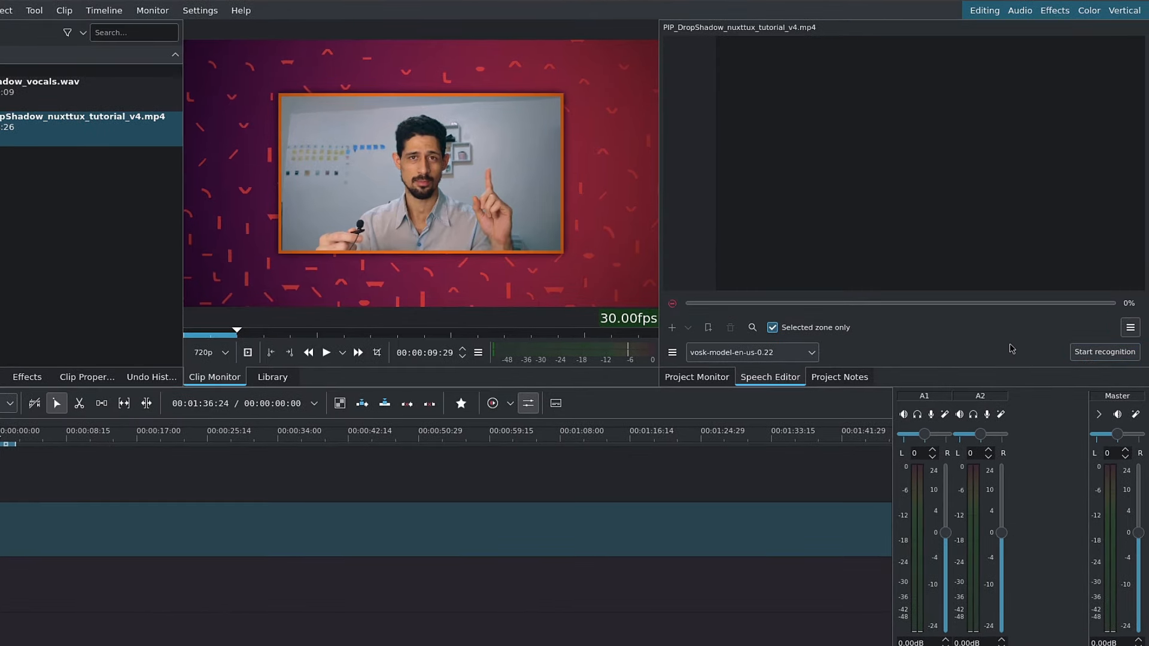
{"action": "left_click", "coordinate": [1104, 352]}
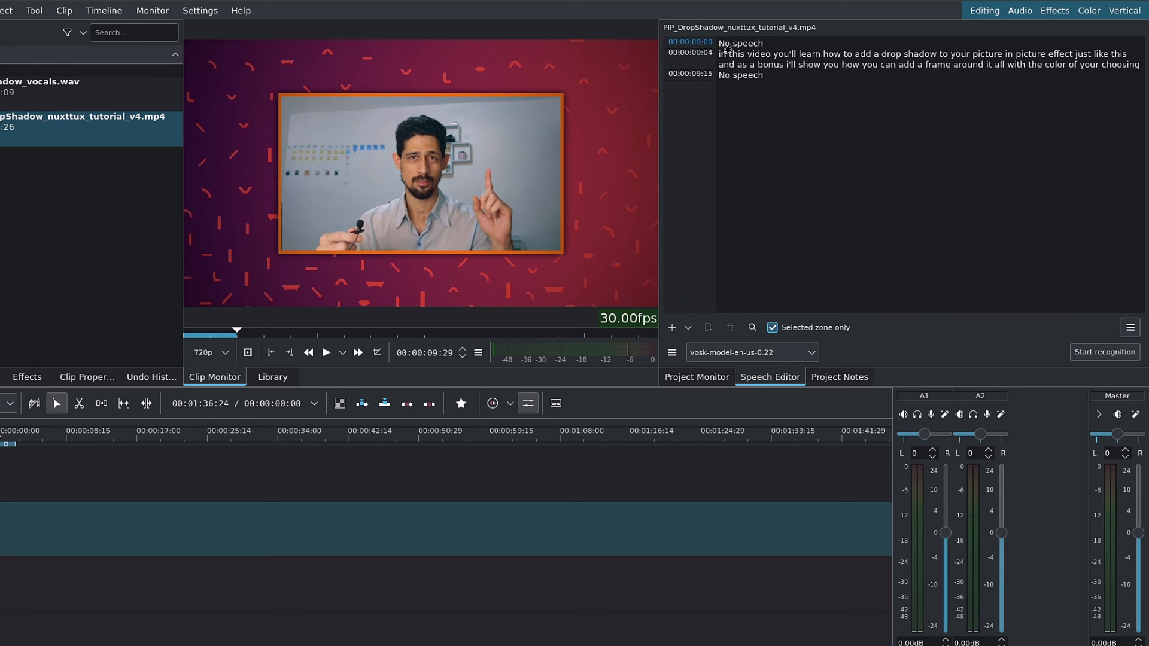
{"action": "mouse_move", "coordinate": [724, 85]}
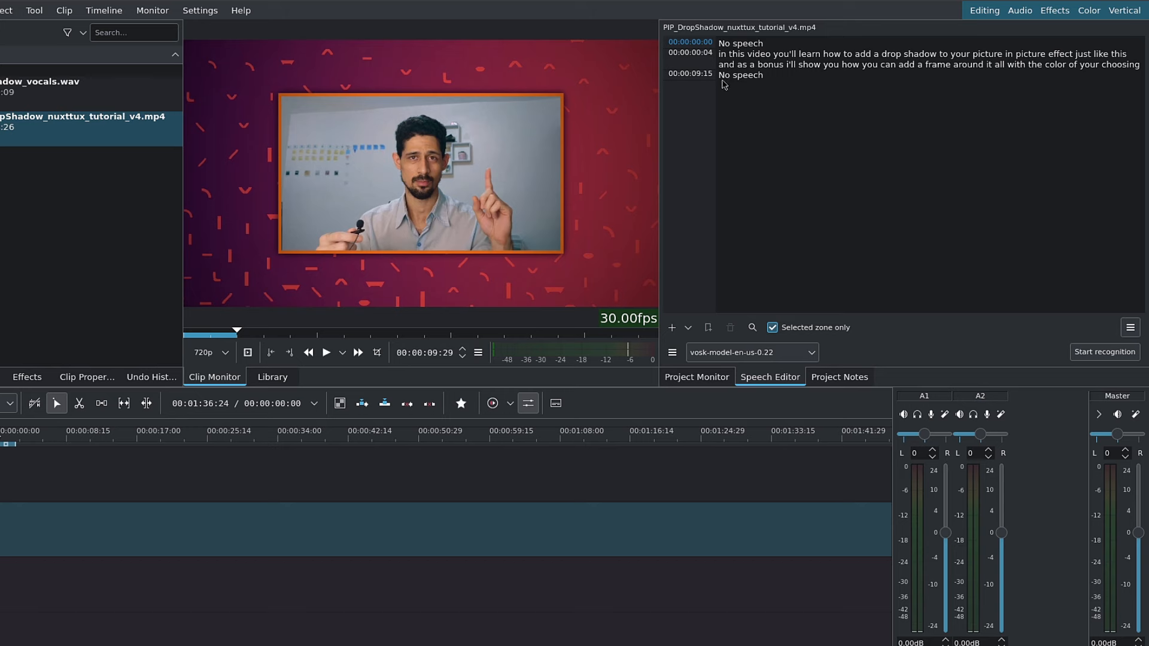
{"action": "mouse_move", "coordinate": [778, 112]}
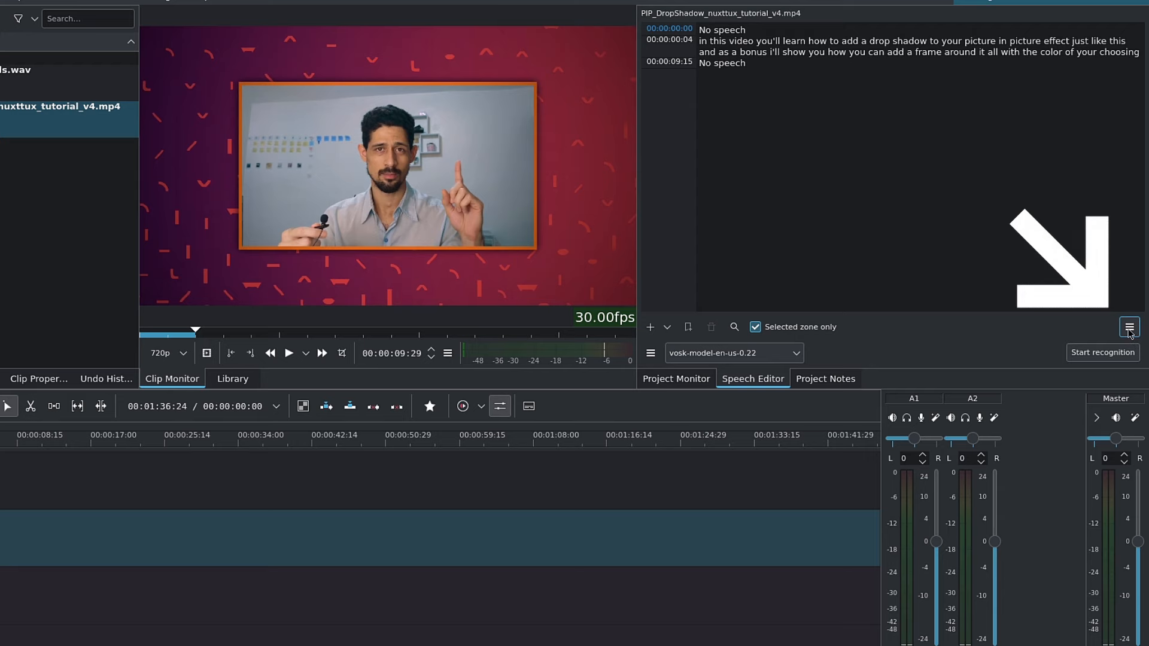
Remove the non speech zones from the transcript via the editing menu.
{"action": "left_click", "coordinate": [1129, 327]}
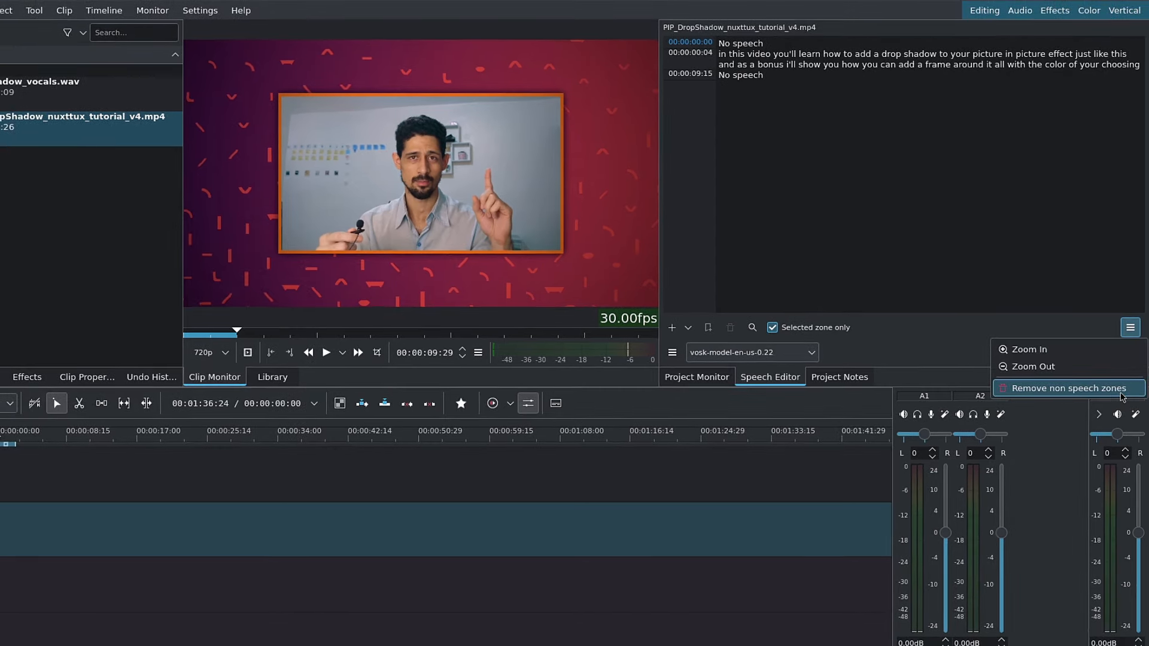
{"action": "left_click", "coordinate": [1068, 387]}
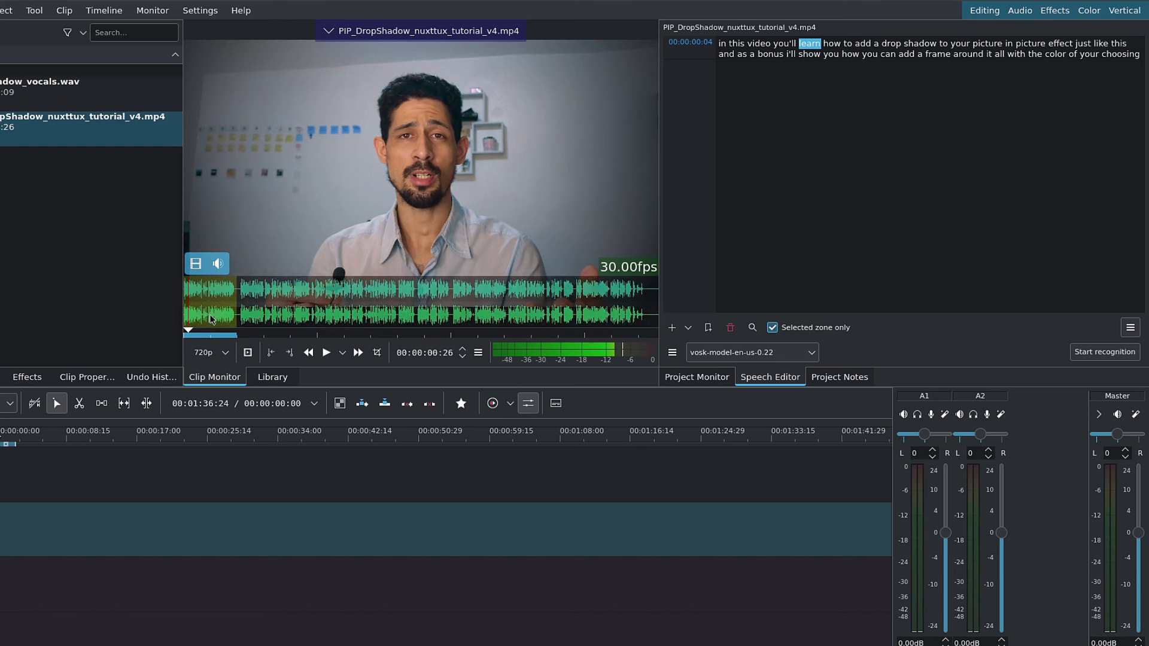
Select and delete the words 'how you can add a frame around' from the bonus sentence.
{"action": "left_click", "coordinate": [217, 264]}
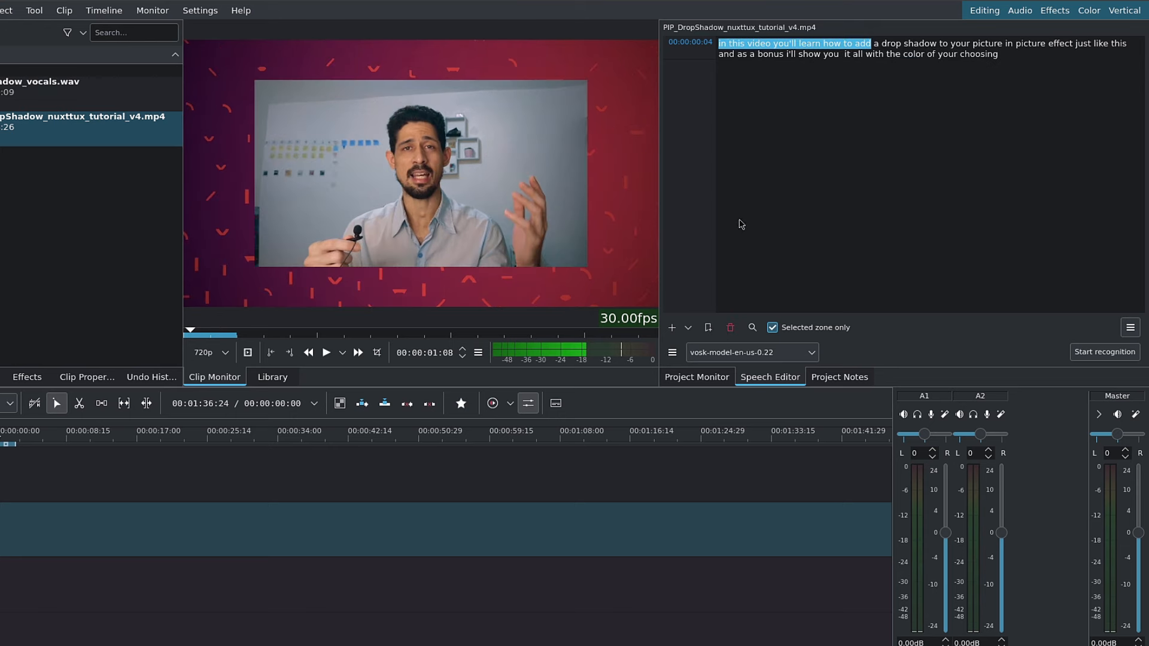
{"action": "mouse_move", "coordinate": [707, 327]}
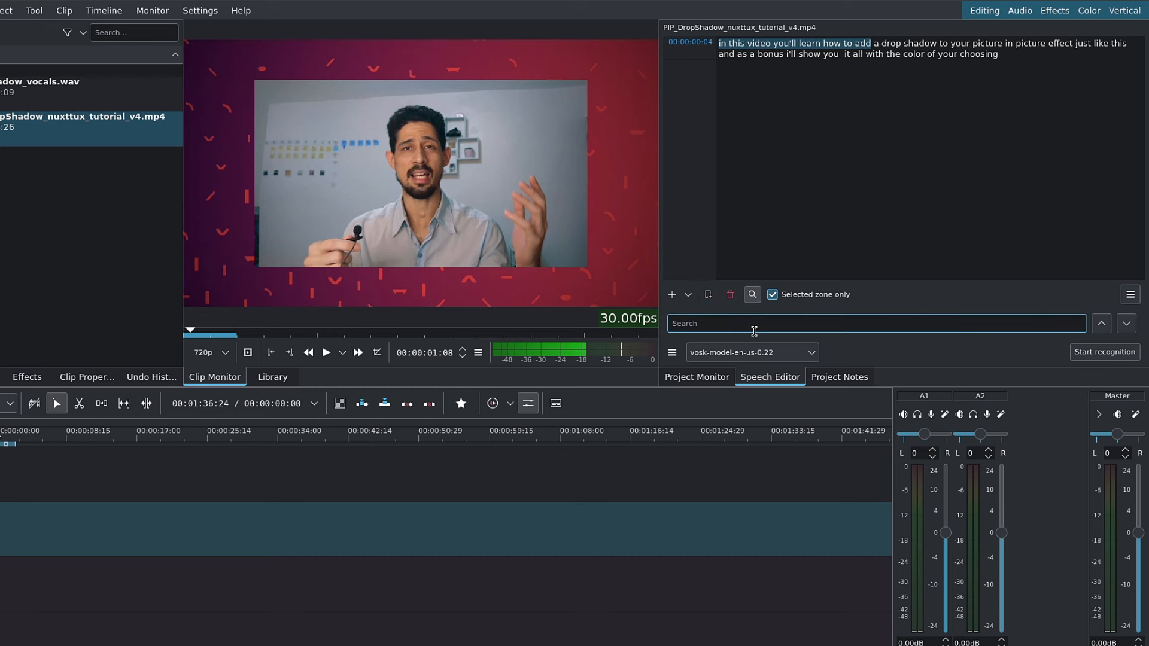
Search the transcript for 'show', then jump the clip to the spoken word 'shadow'.
{"action": "type", "text": "show"}
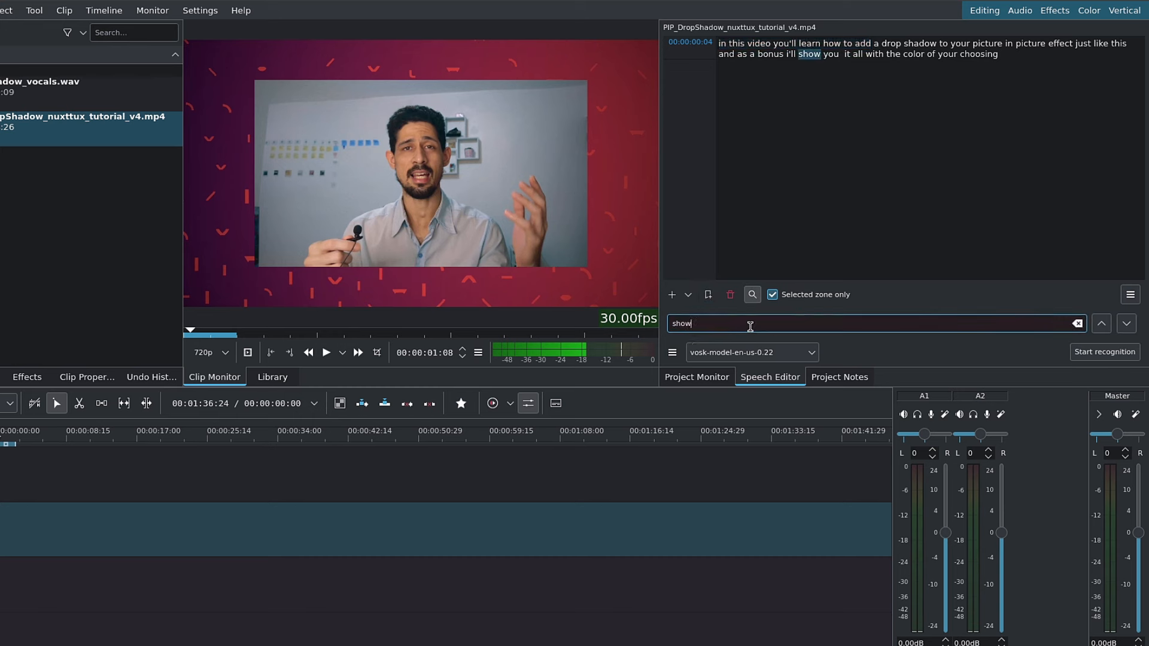
{"action": "mouse_move", "coordinate": [804, 61]}
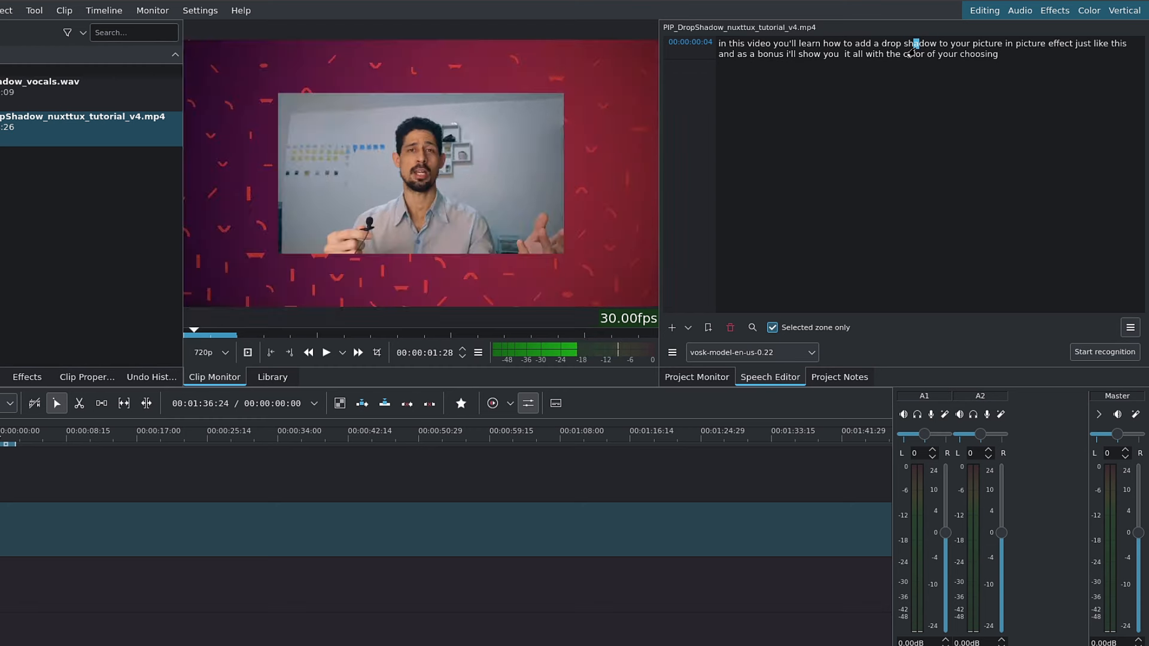
{"action": "double_click", "coordinate": [918, 43]}
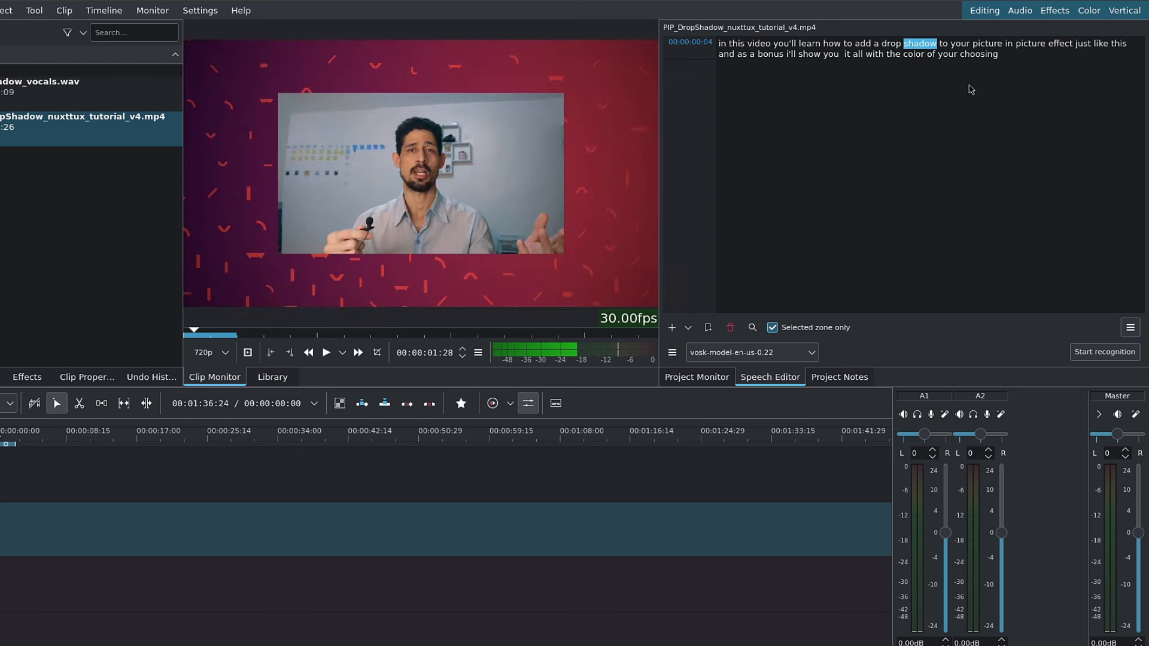
{"action": "mouse_move", "coordinate": [923, 84]}
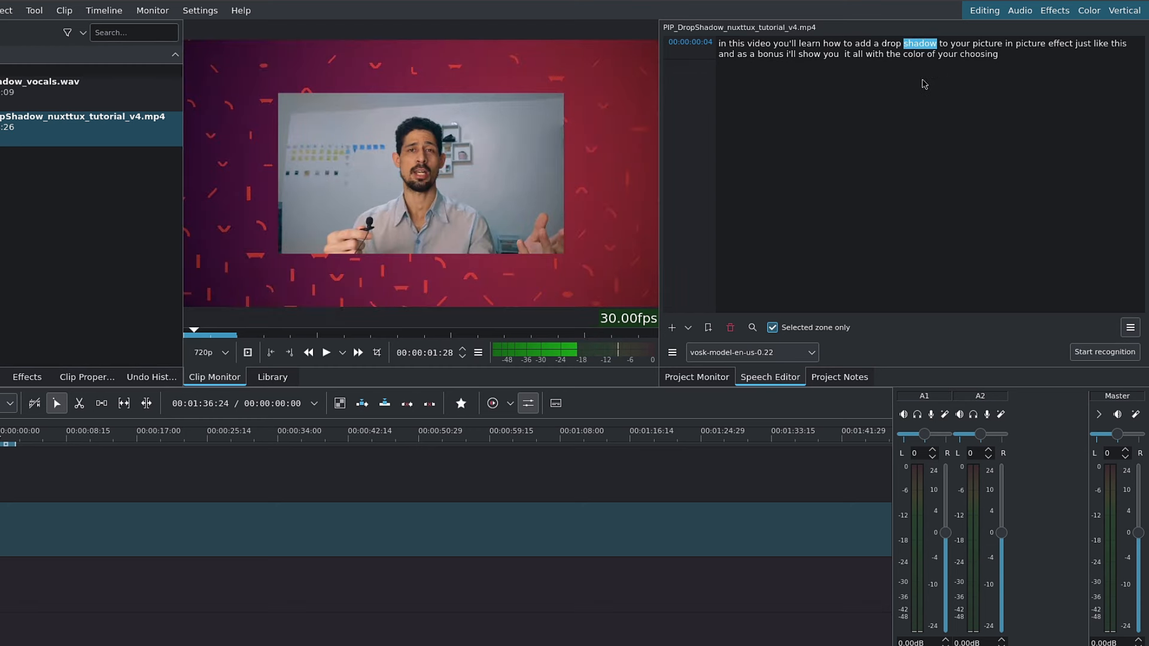
{"action": "mouse_move", "coordinate": [725, 295]}
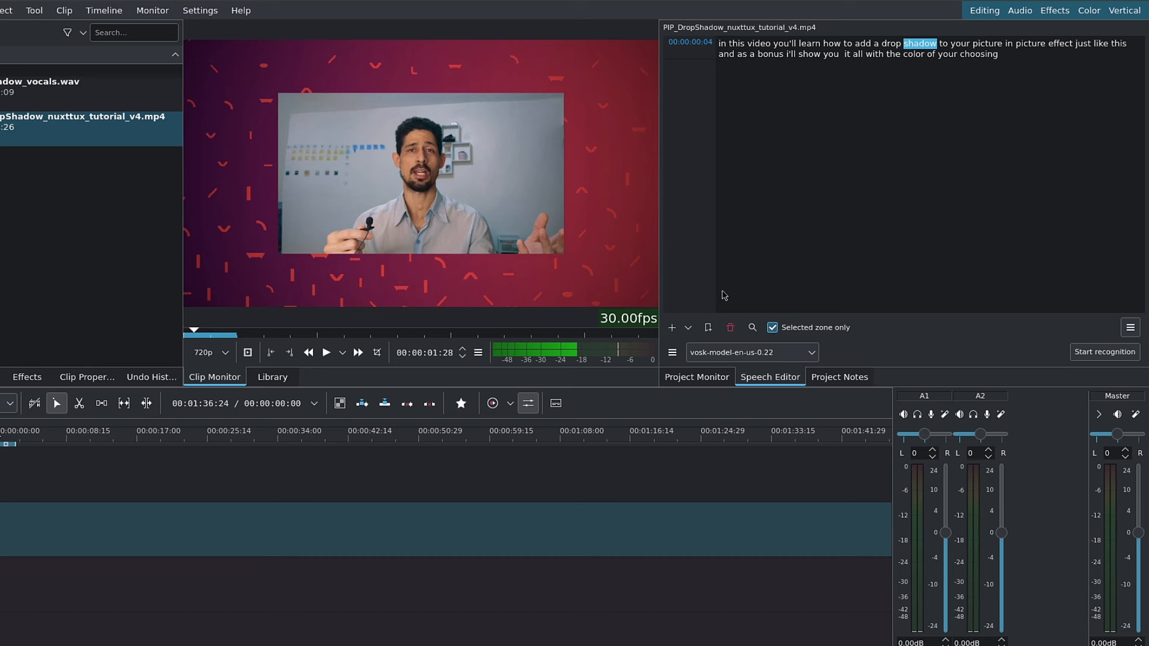
Choose Insert selection in timeline from the Speech Editor's + dropdown.
{"action": "left_click", "coordinate": [688, 327]}
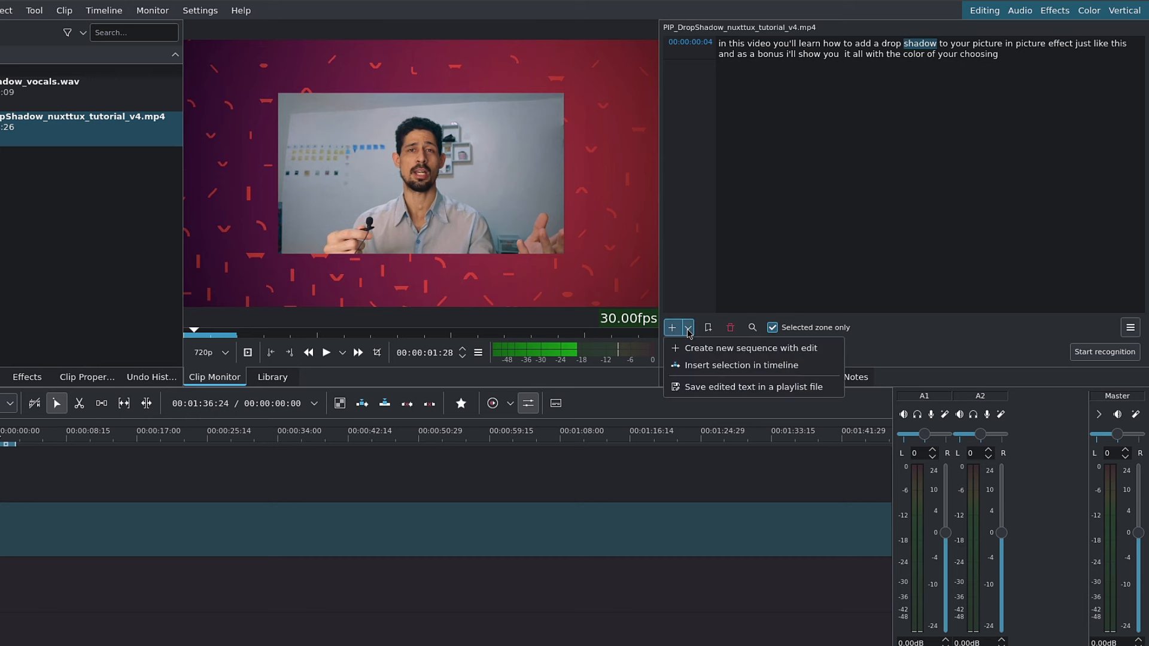
{"action": "mouse_move", "coordinate": [704, 379]}
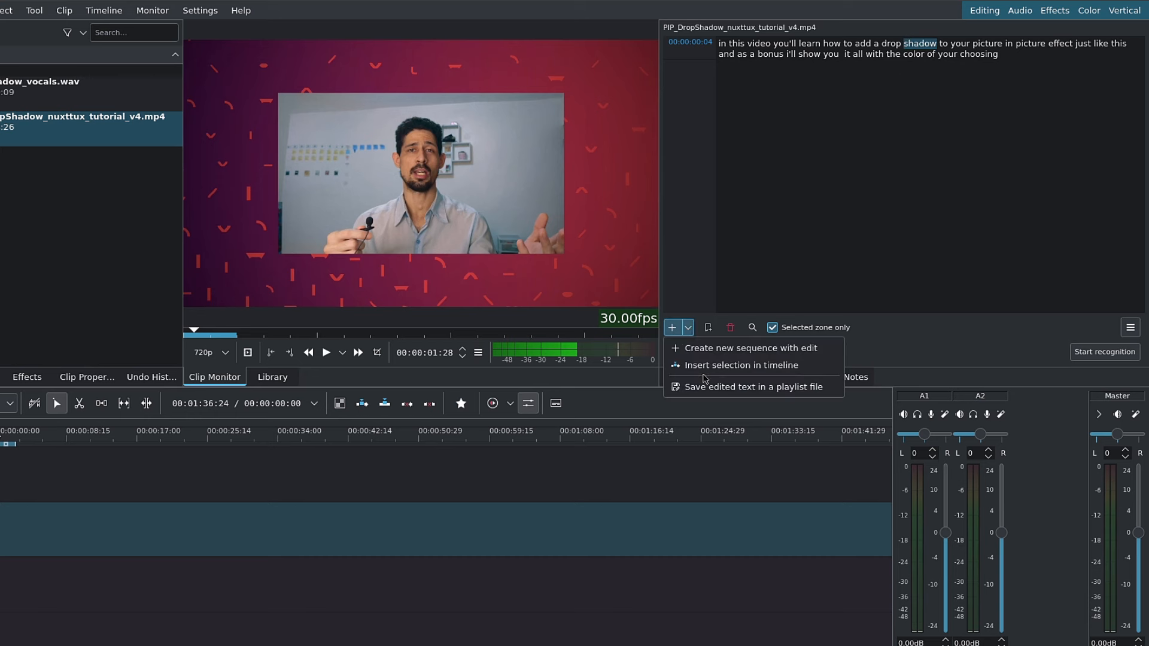
{"action": "mouse_move", "coordinate": [751, 349]}
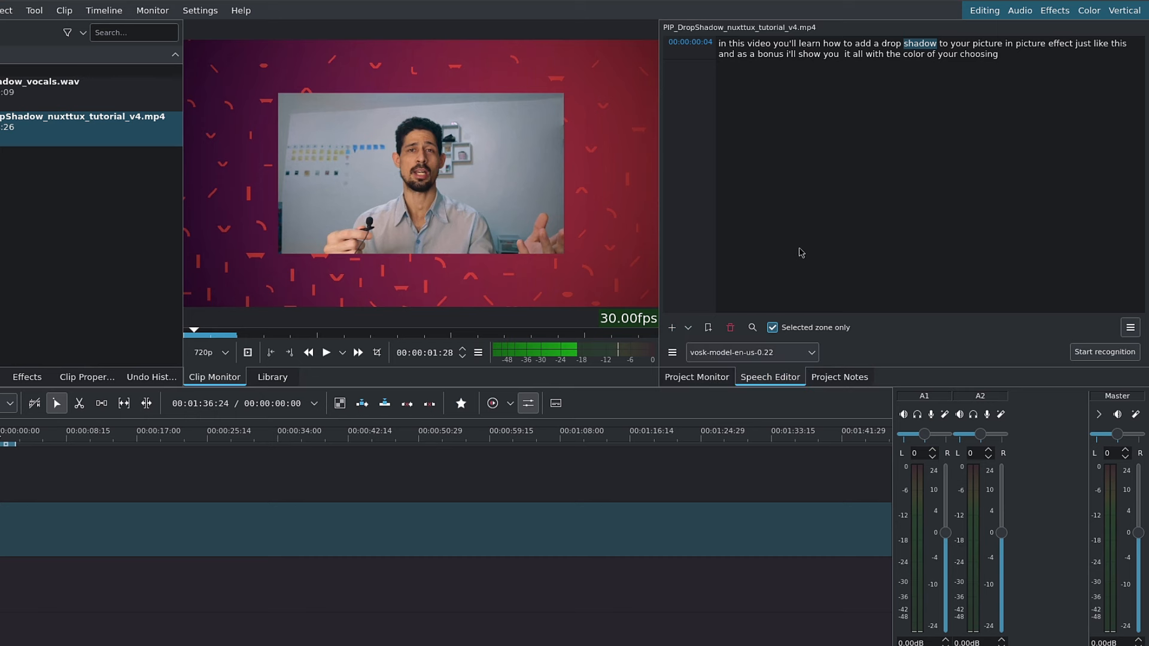
{"action": "mouse_move", "coordinate": [926, 82]}
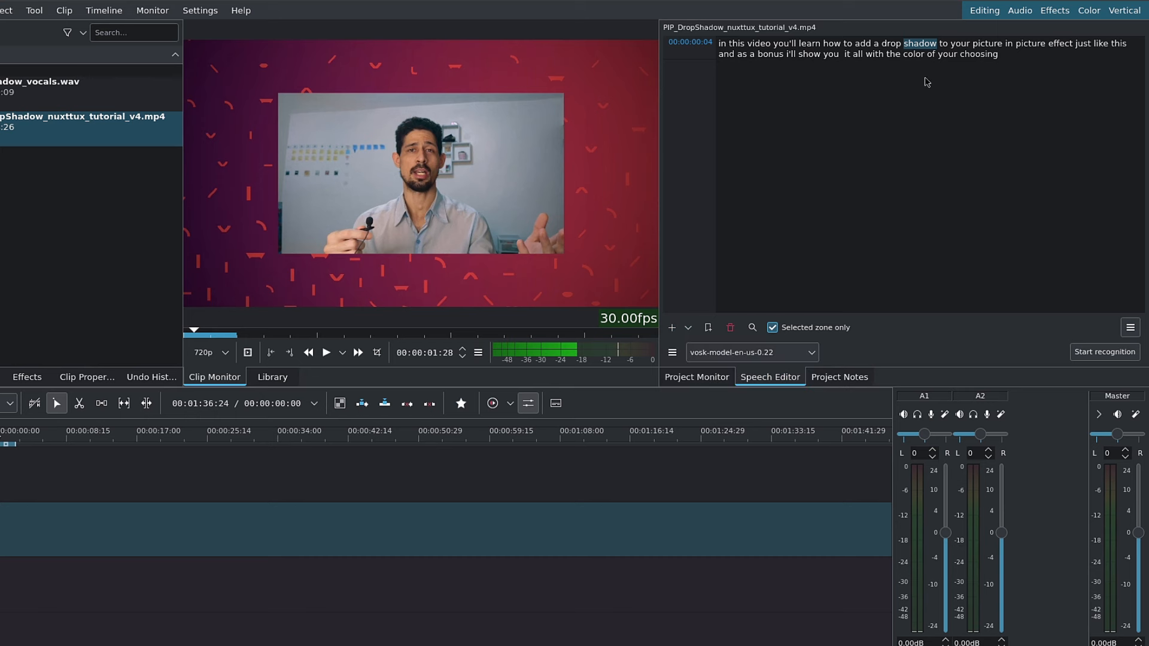
{"action": "left_click", "coordinate": [671, 328]}
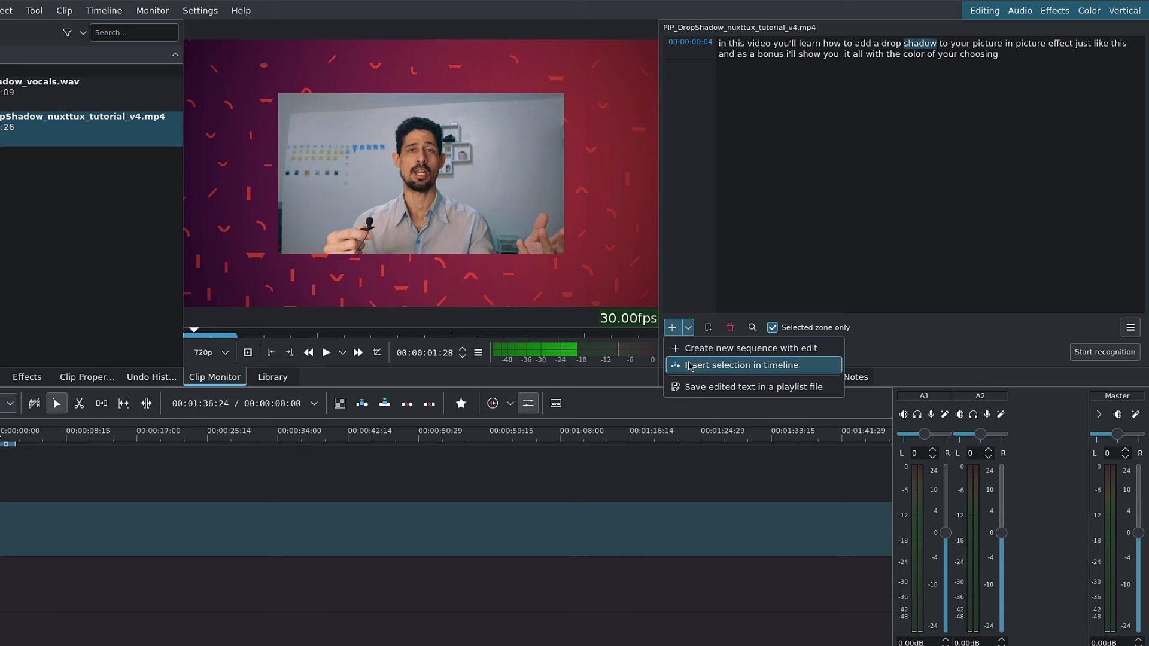
{"action": "mouse_move", "coordinate": [689, 335]}
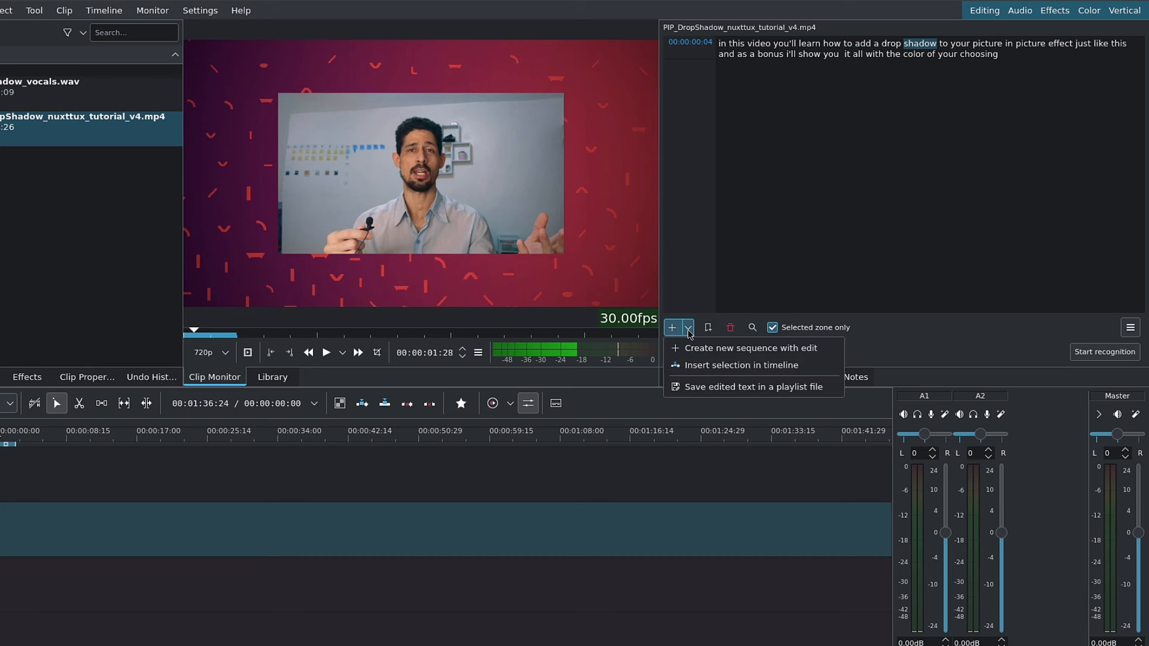
{"action": "left_click", "coordinate": [688, 327]}
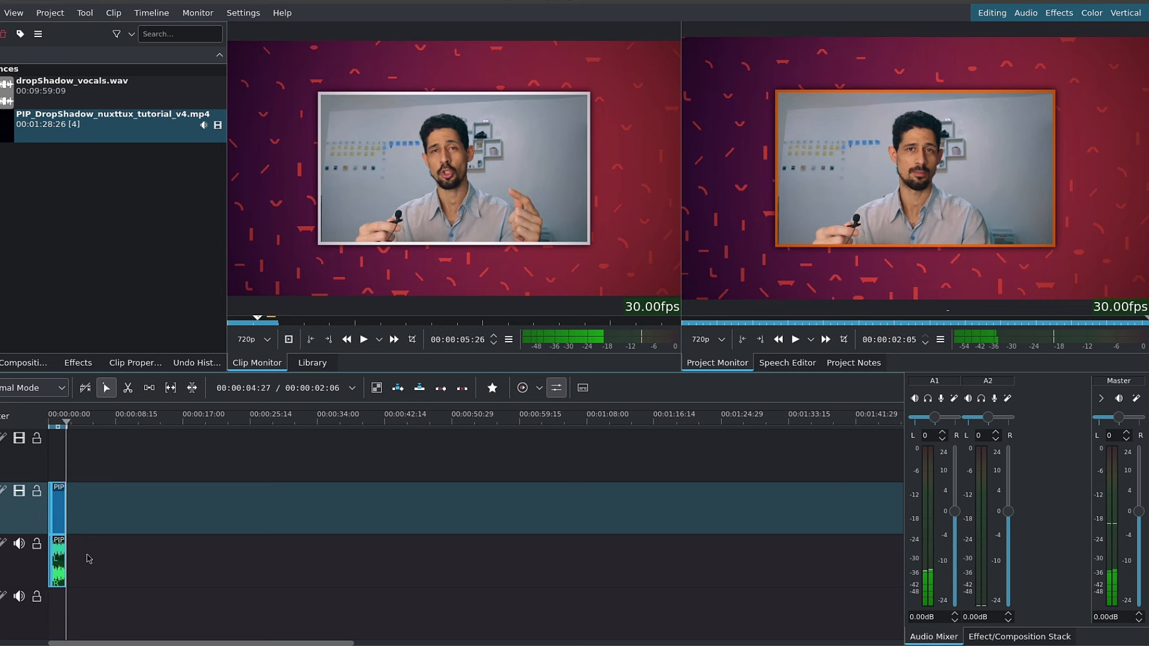
Select the tutorial video clip in the Project Bin.
{"action": "left_click", "coordinate": [111, 118]}
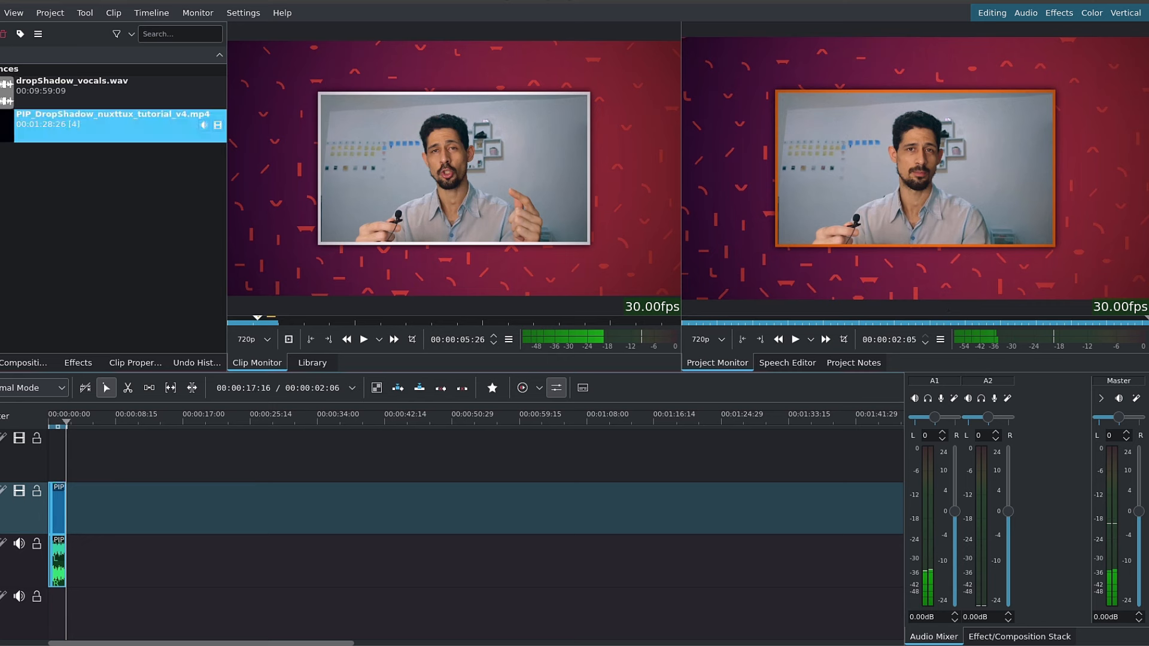
{"action": "left_click", "coordinate": [708, 315]}
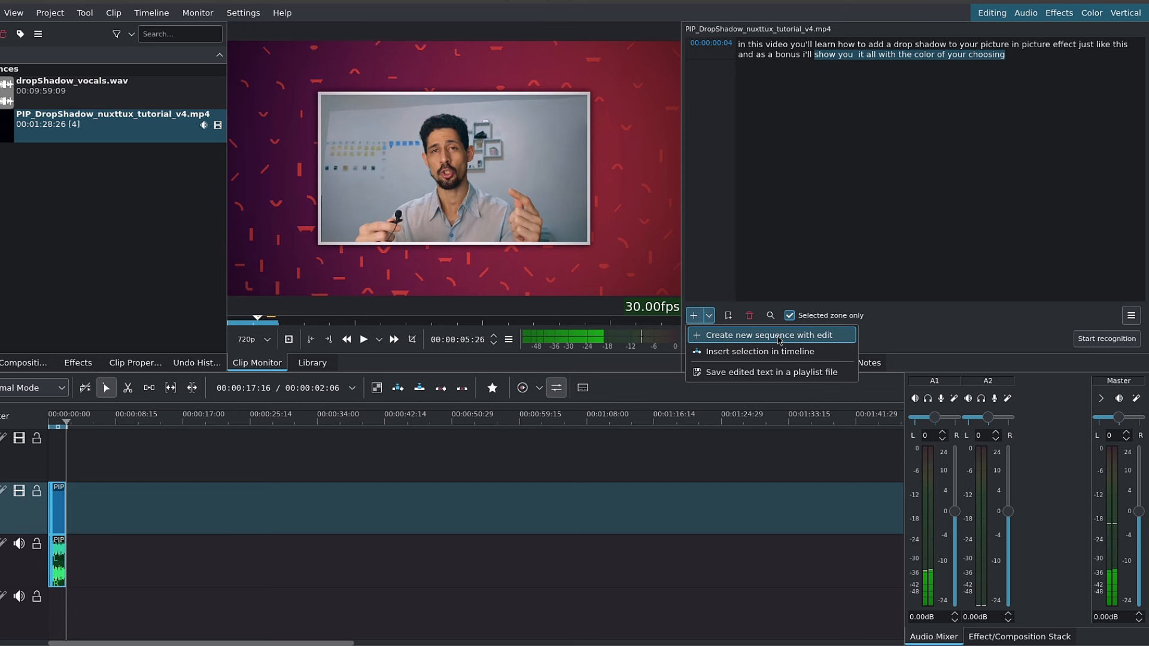
Create sequence1 with the edit, 2 video and 2 audio tracks, then load the vocals clip for preview.
{"action": "left_click", "coordinate": [758, 336]}
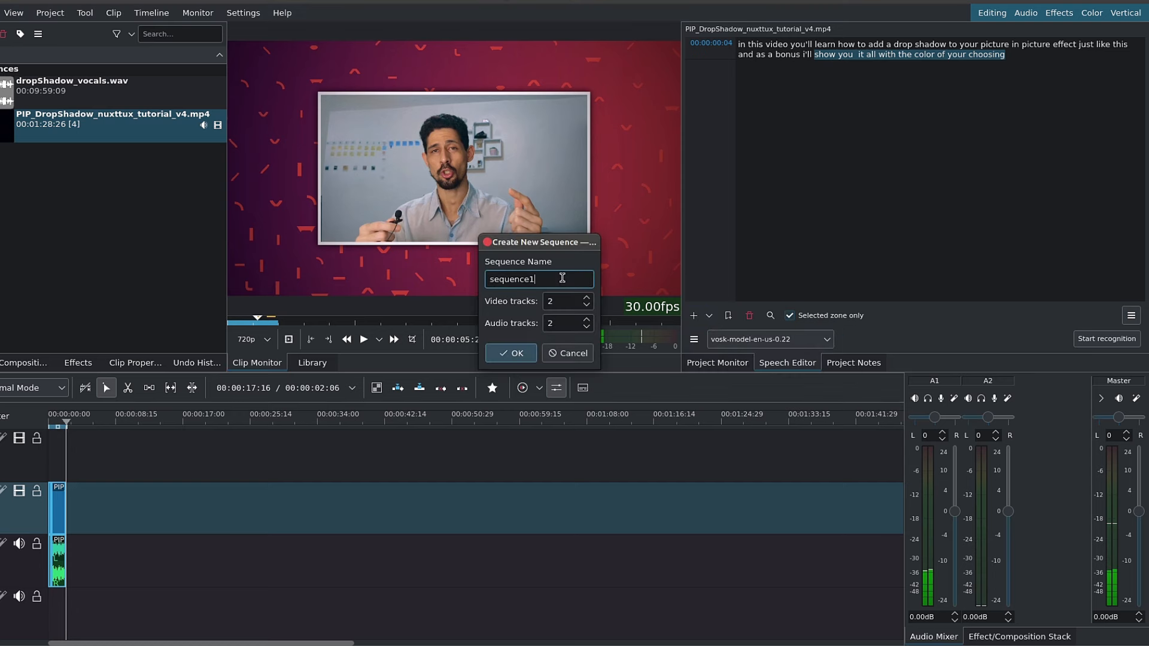
{"action": "left_click", "coordinate": [511, 353]}
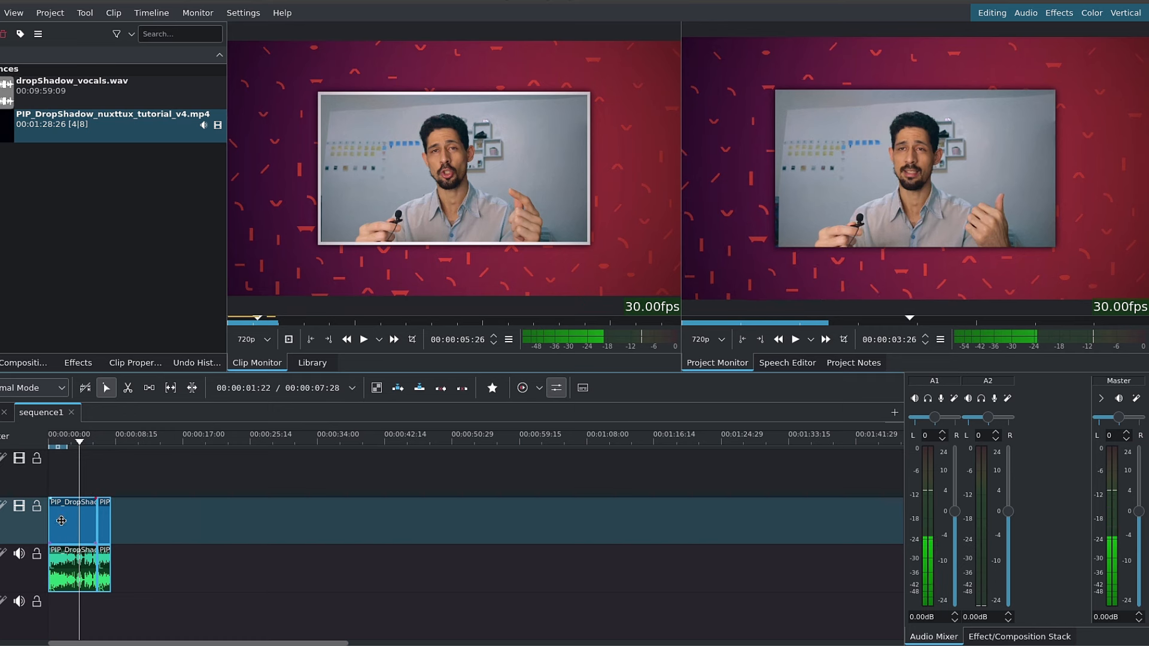
{"action": "left_click", "coordinate": [92, 441]}
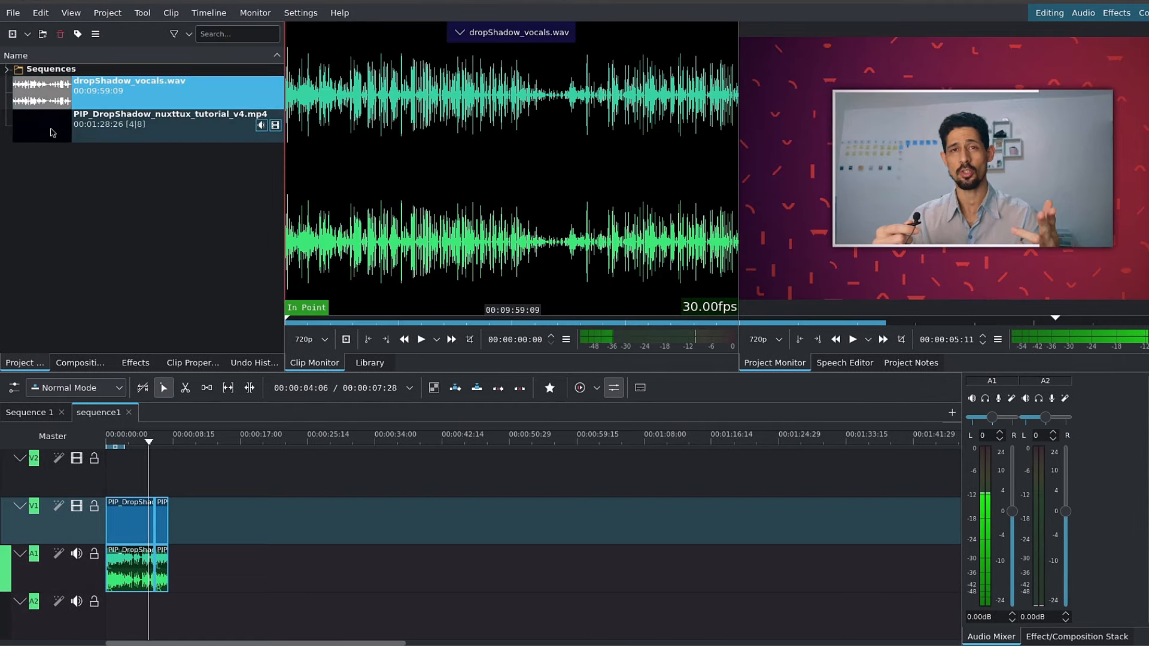
Select the tutorial clip, then load sequence1 from the Sequences folder into the Clip Monitor.
{"action": "left_click", "coordinate": [168, 120]}
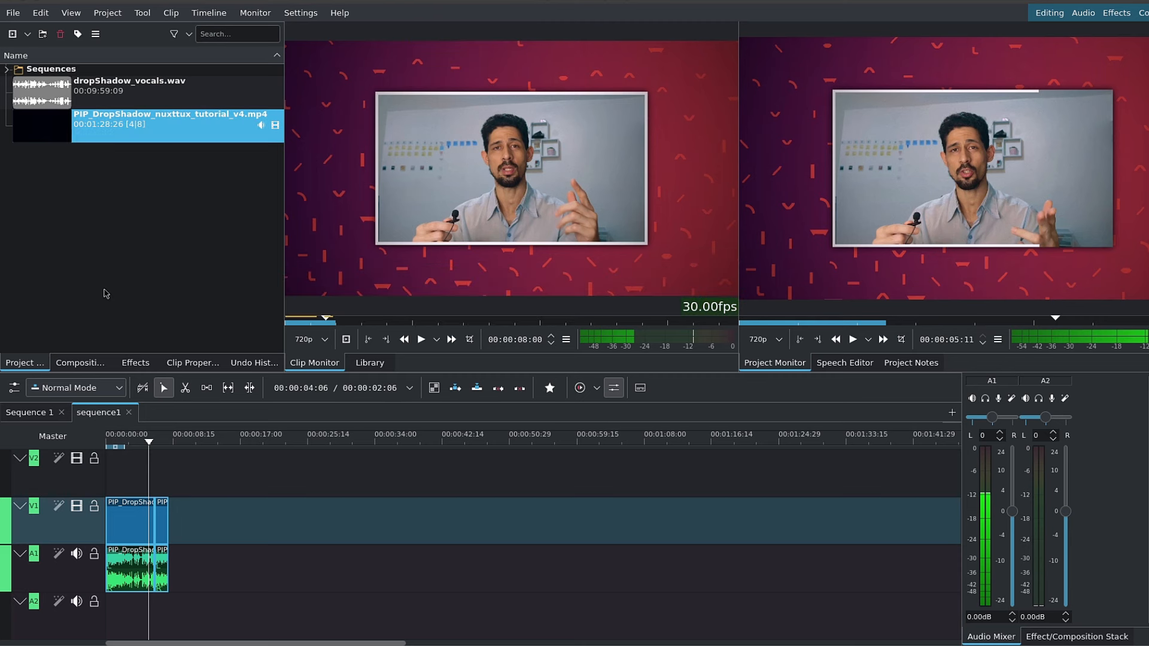
{"action": "mouse_move", "coordinate": [122, 263]}
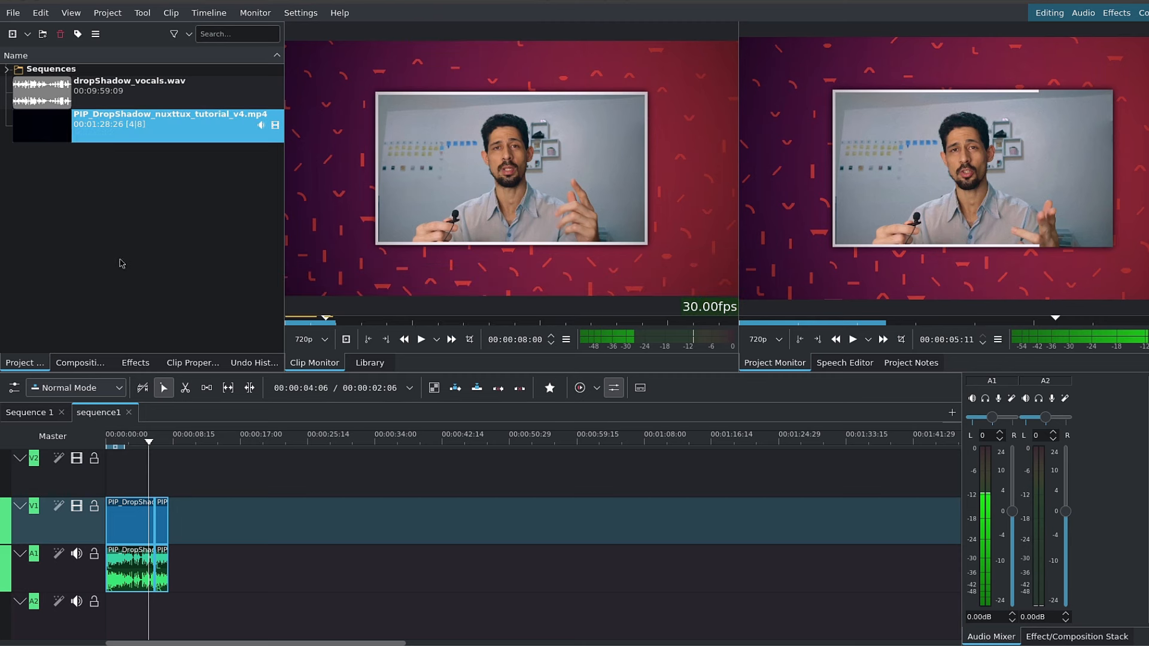
{"action": "mouse_move", "coordinate": [58, 147]}
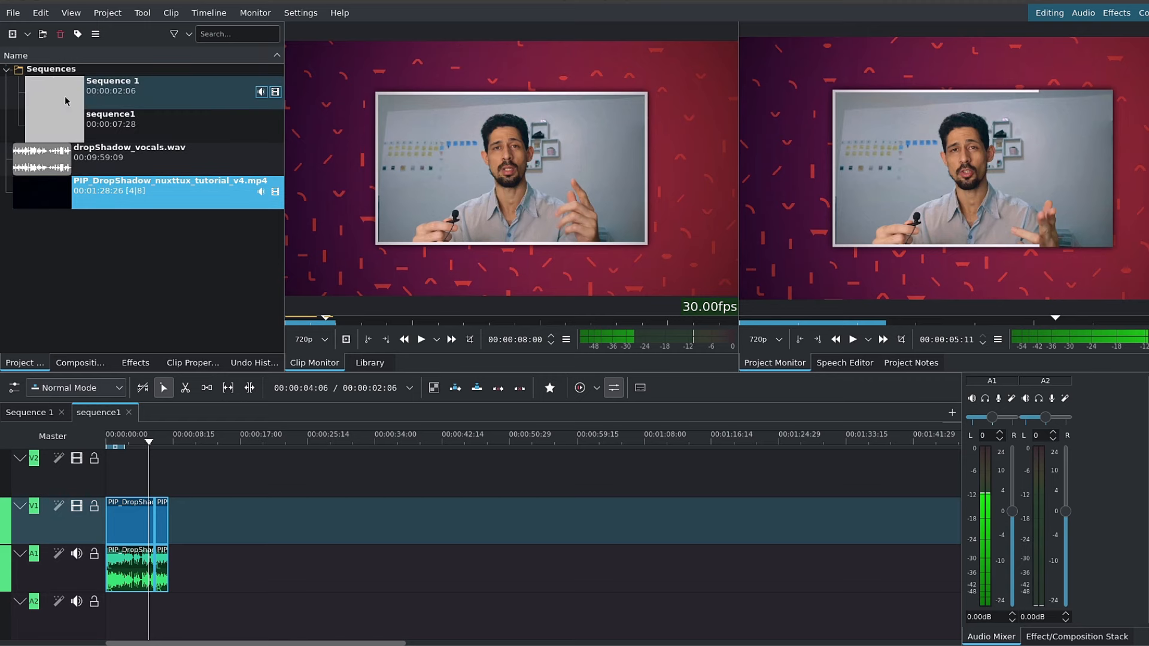
{"action": "left_click", "coordinate": [110, 118]}
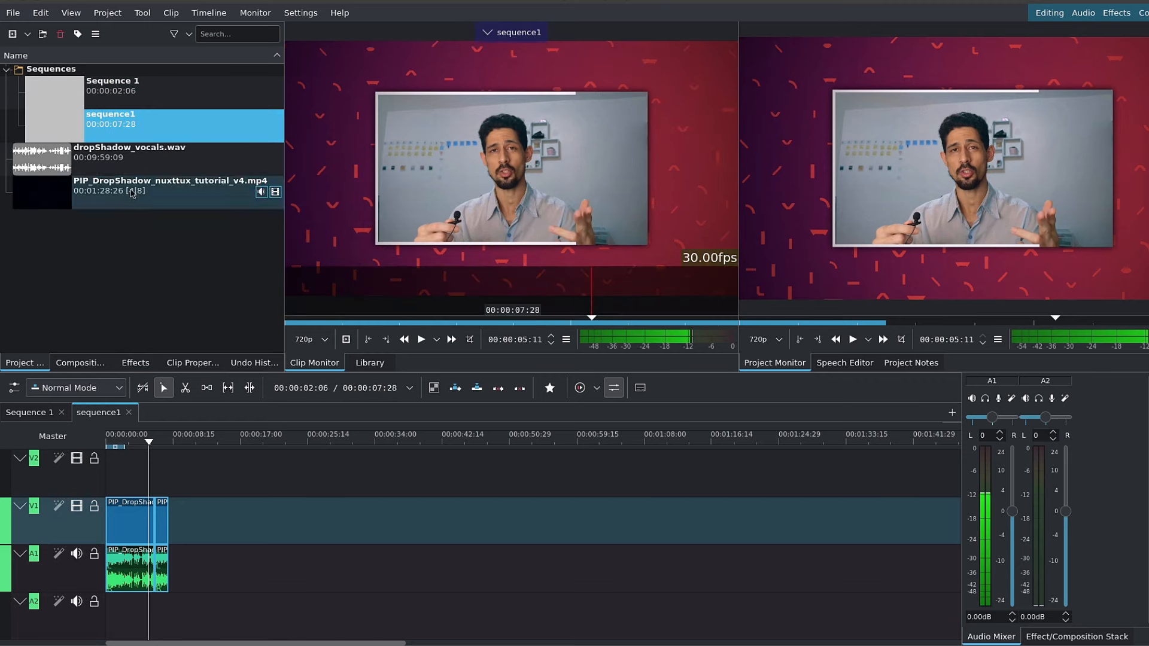